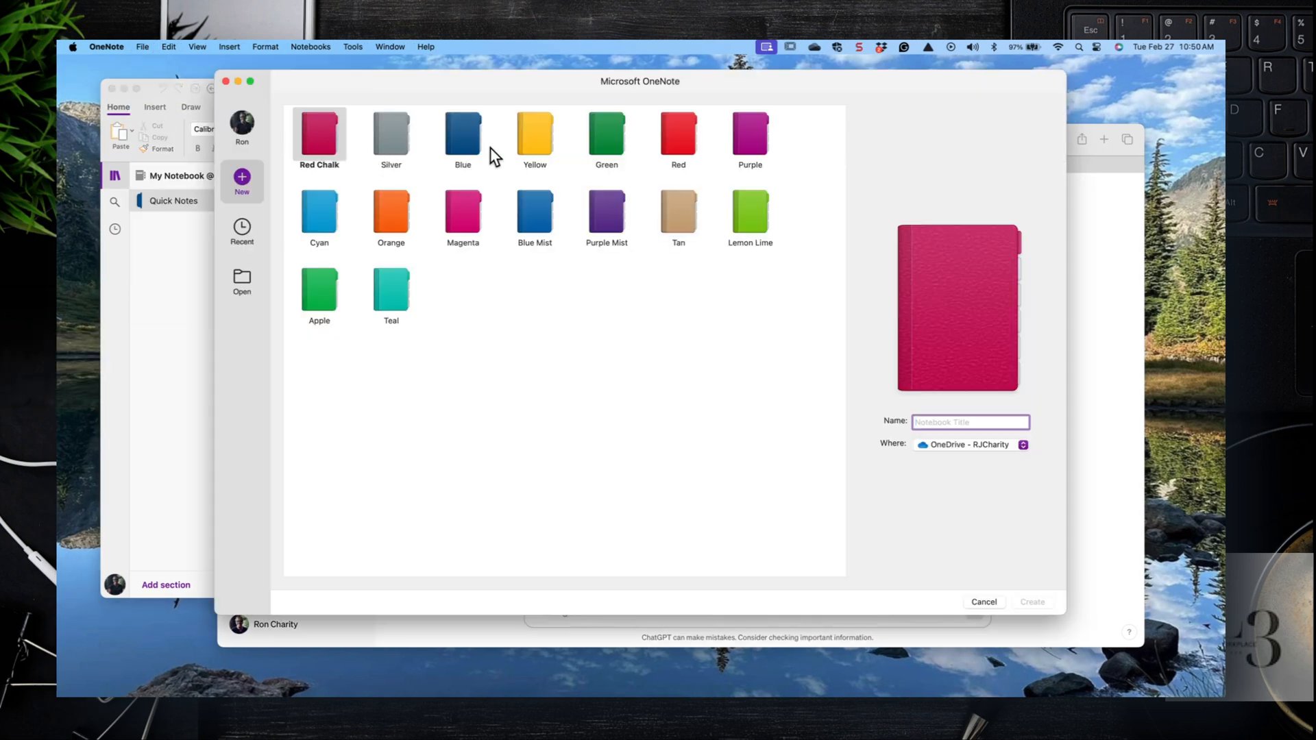
Create a new orange notebook named 'My Vacation Plan 2024'.
click(391, 214)
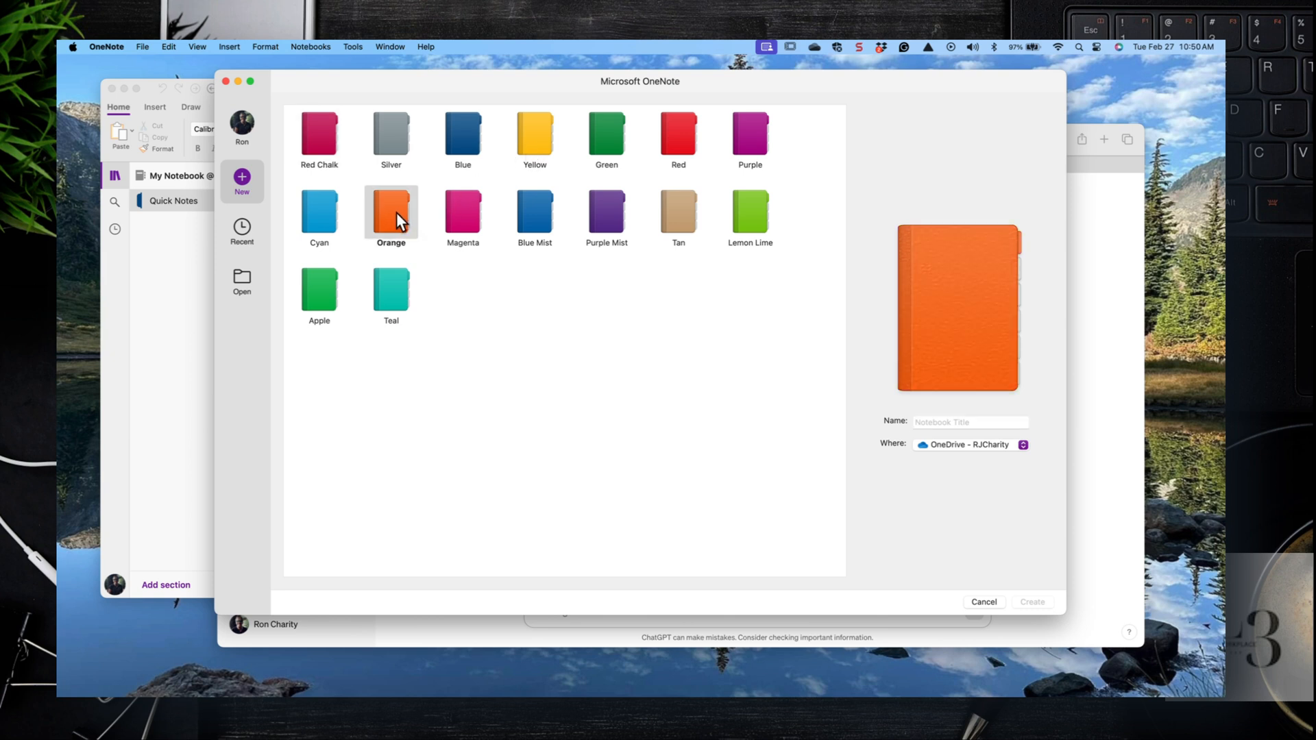
click(969, 422)
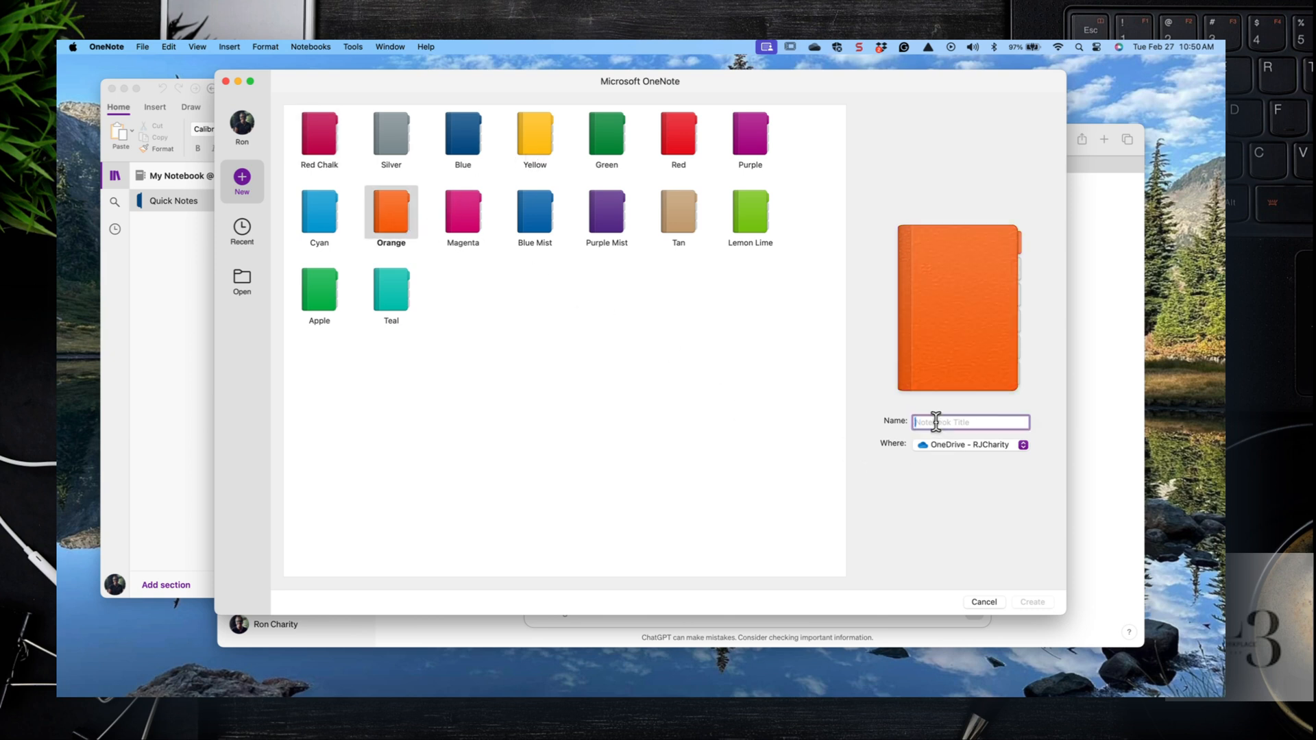
text(My)
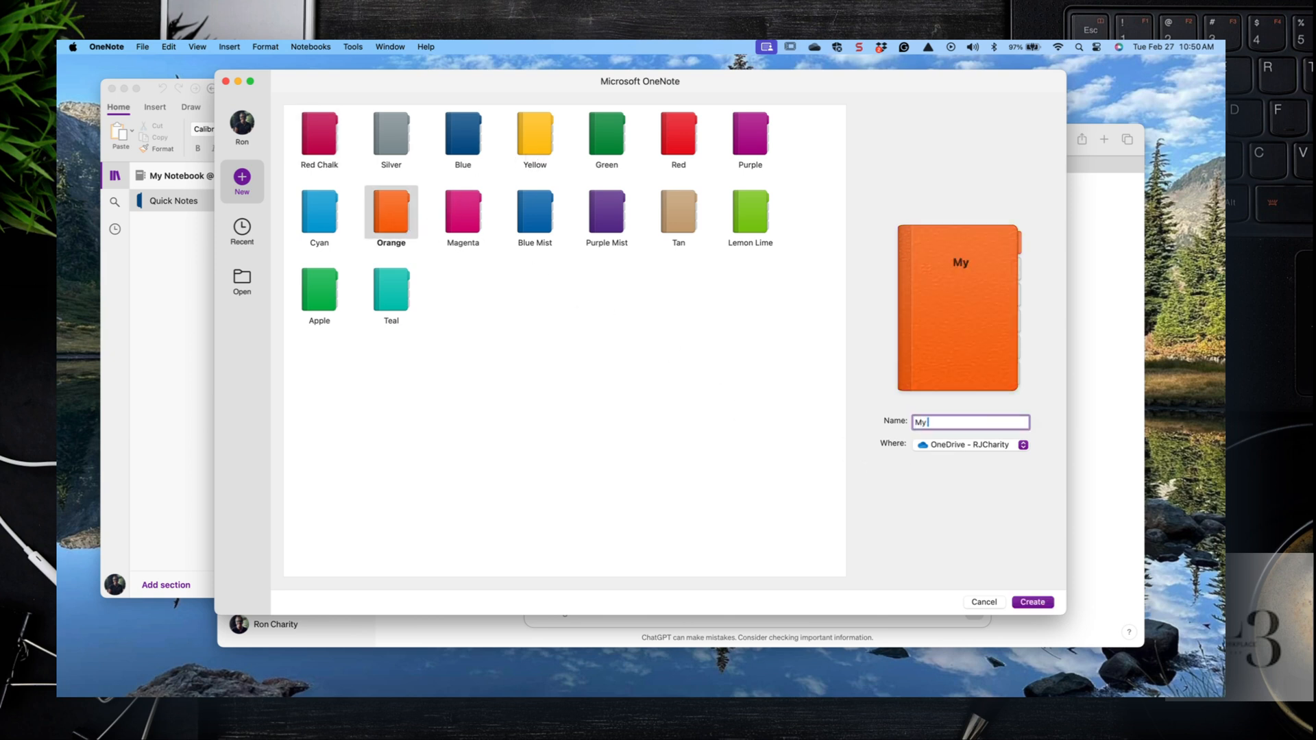
text(Vacatio)
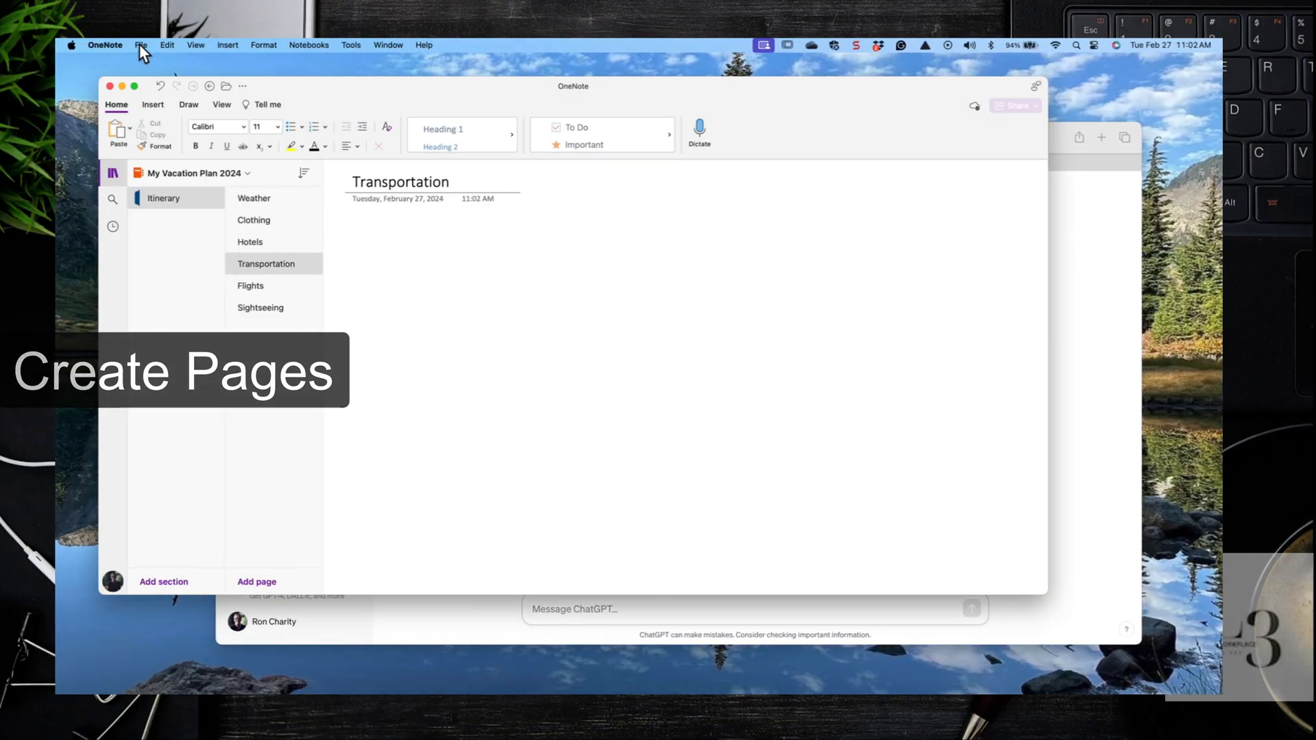
Add a page titled 'Food' after Transportation in the Itinerary section.
click(256, 581)
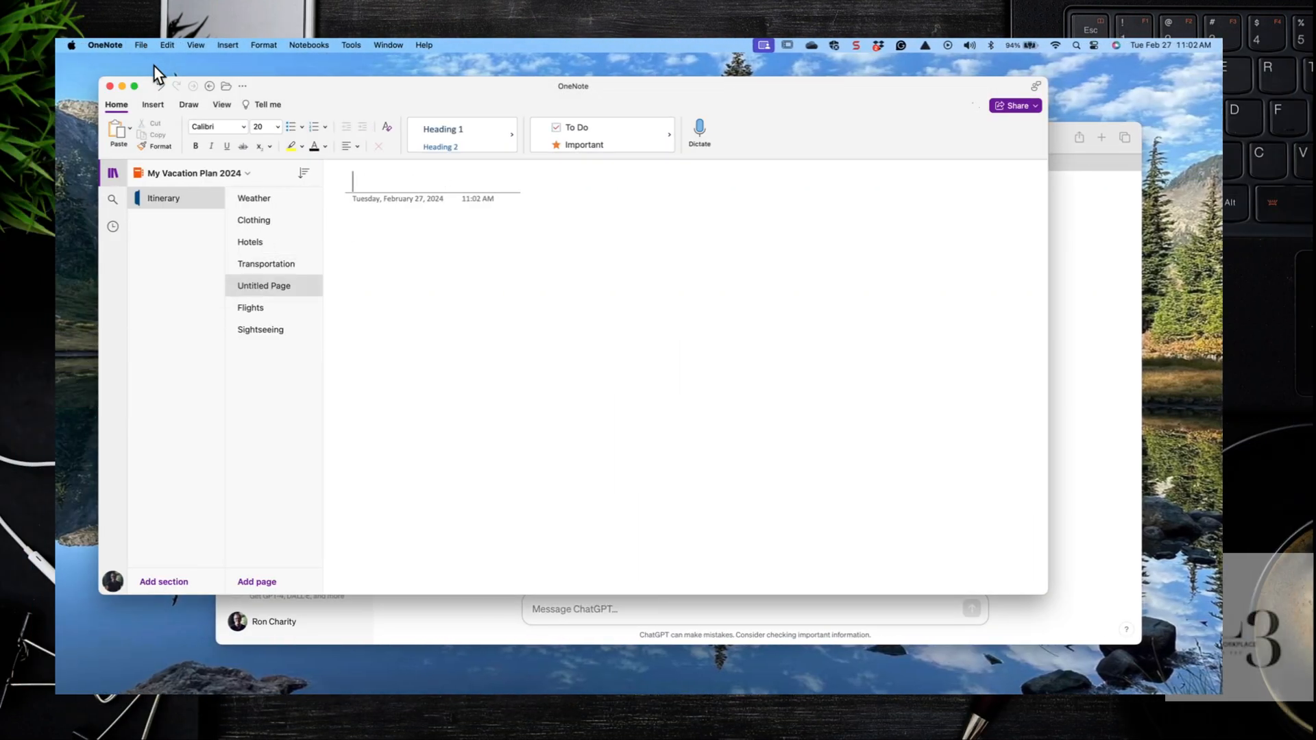
text(Food)
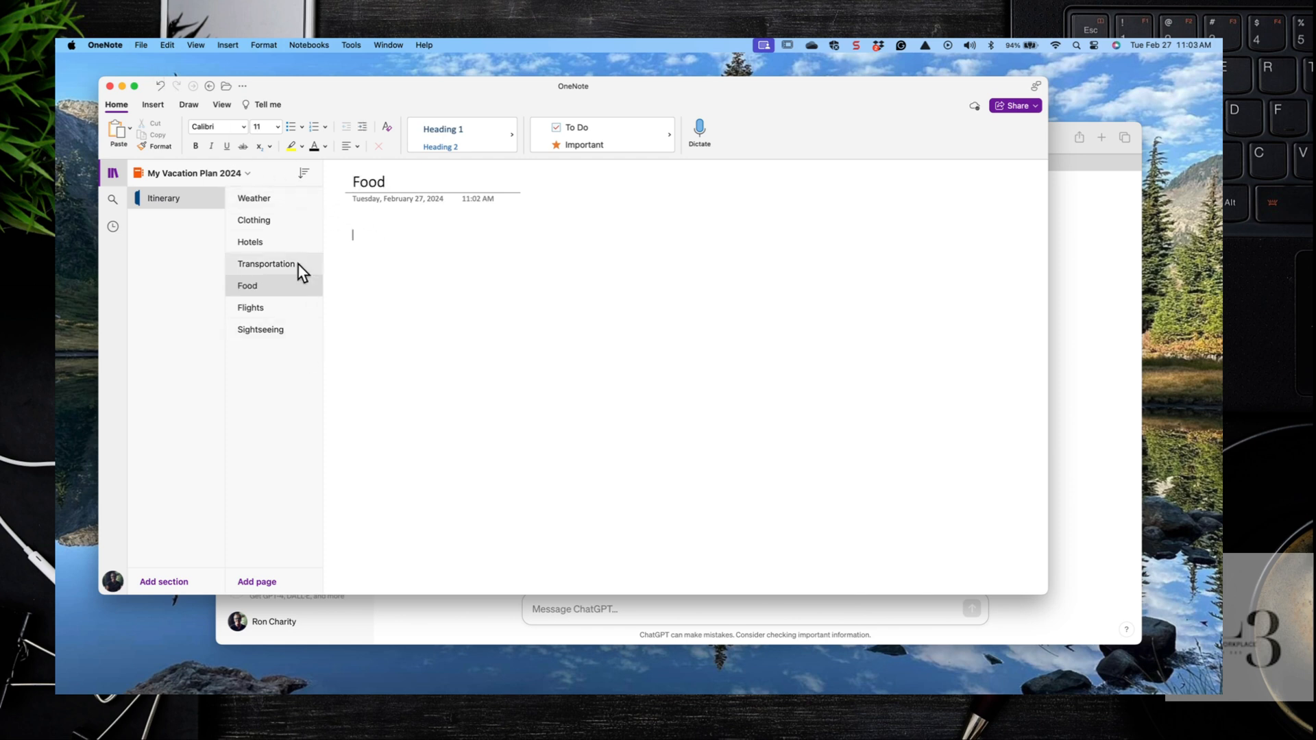
click(254, 198)
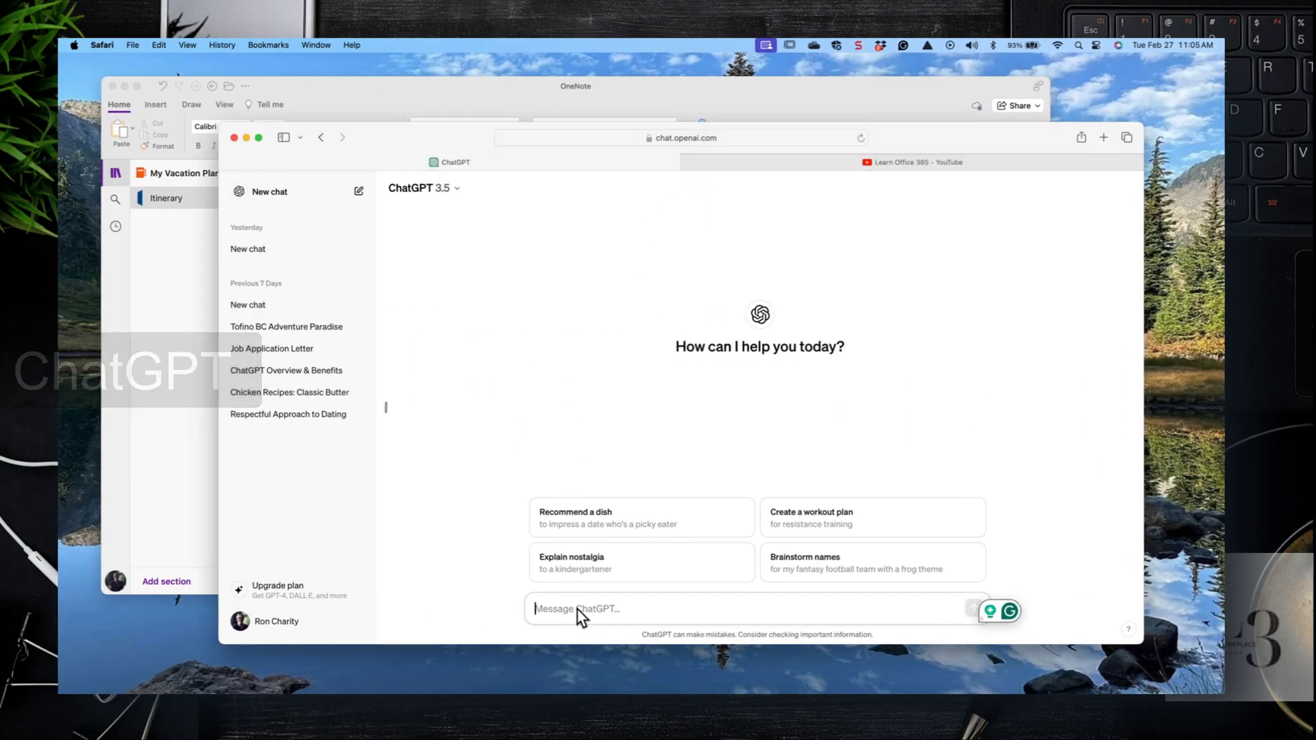
Send ChatGPT the query 'tofino bc weather july'.
text(tofino bc weather july)
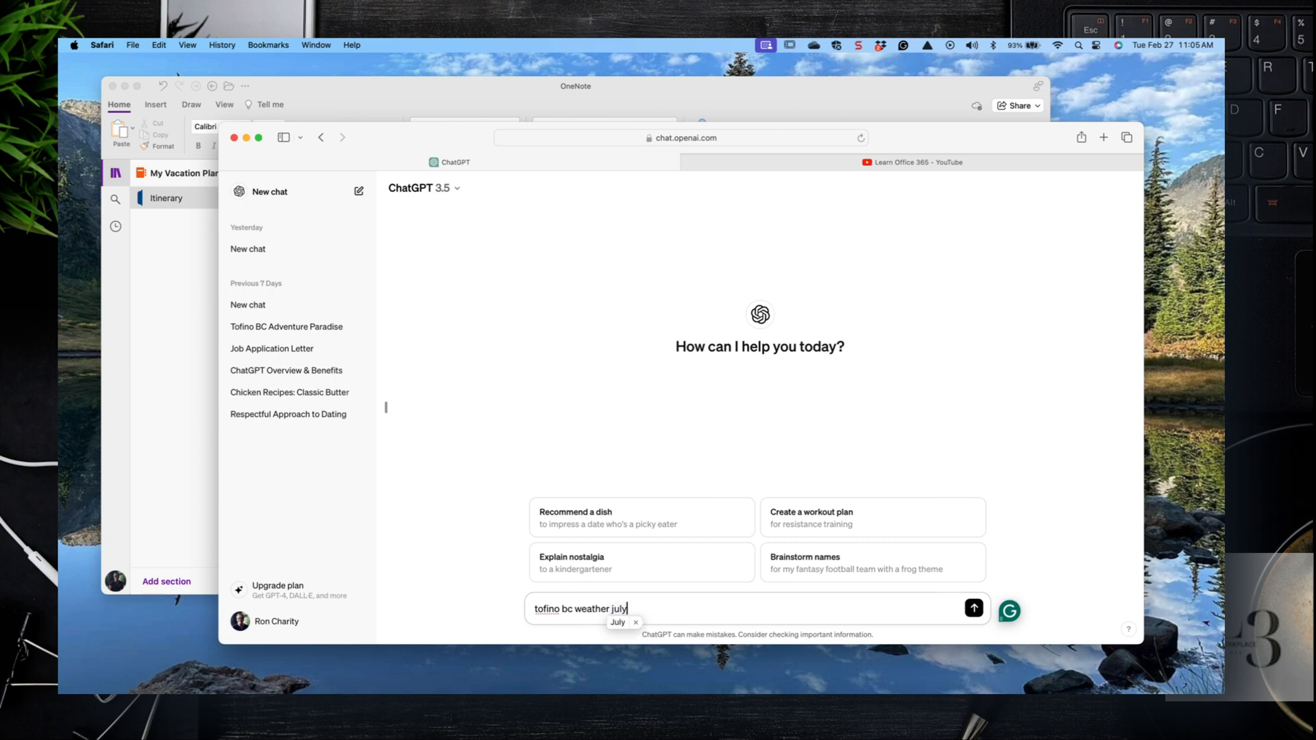
click(973, 608)
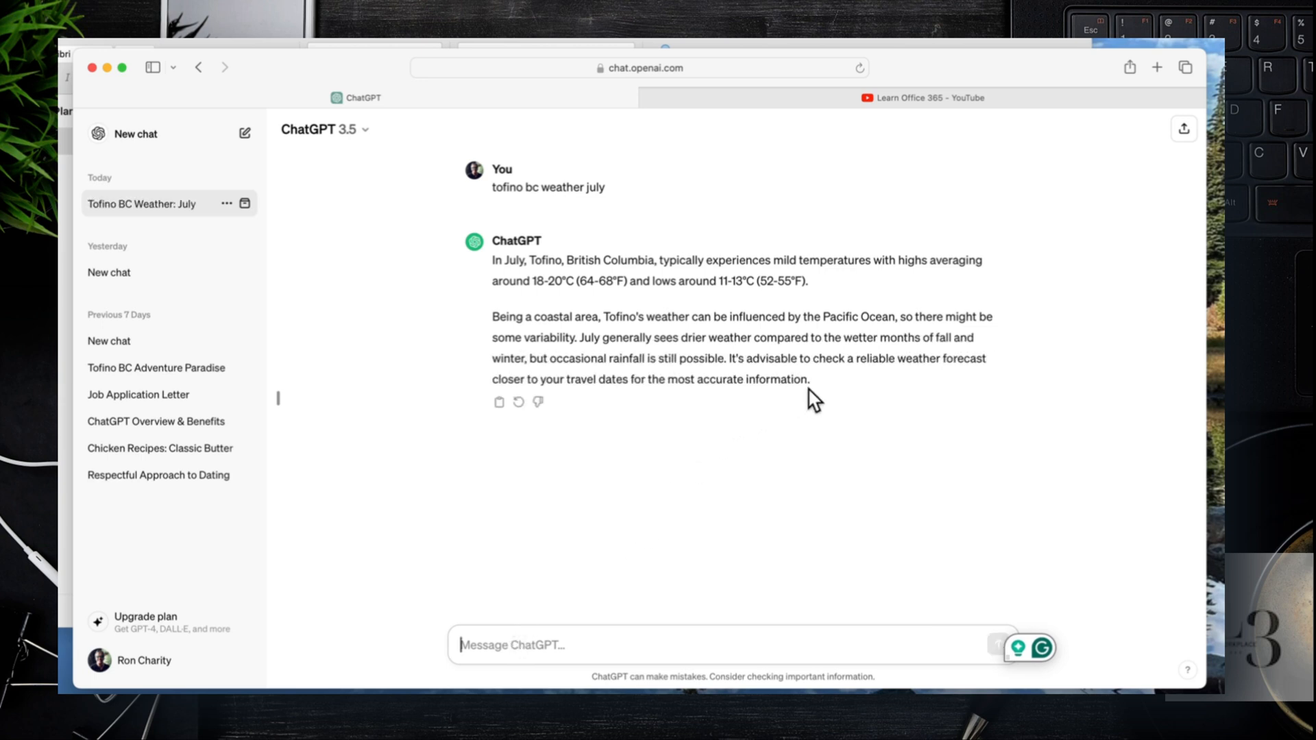
Select ChatGPT's Tofino July weather answer to copy onto the Weather page.
drag(508, 260, 810, 379)
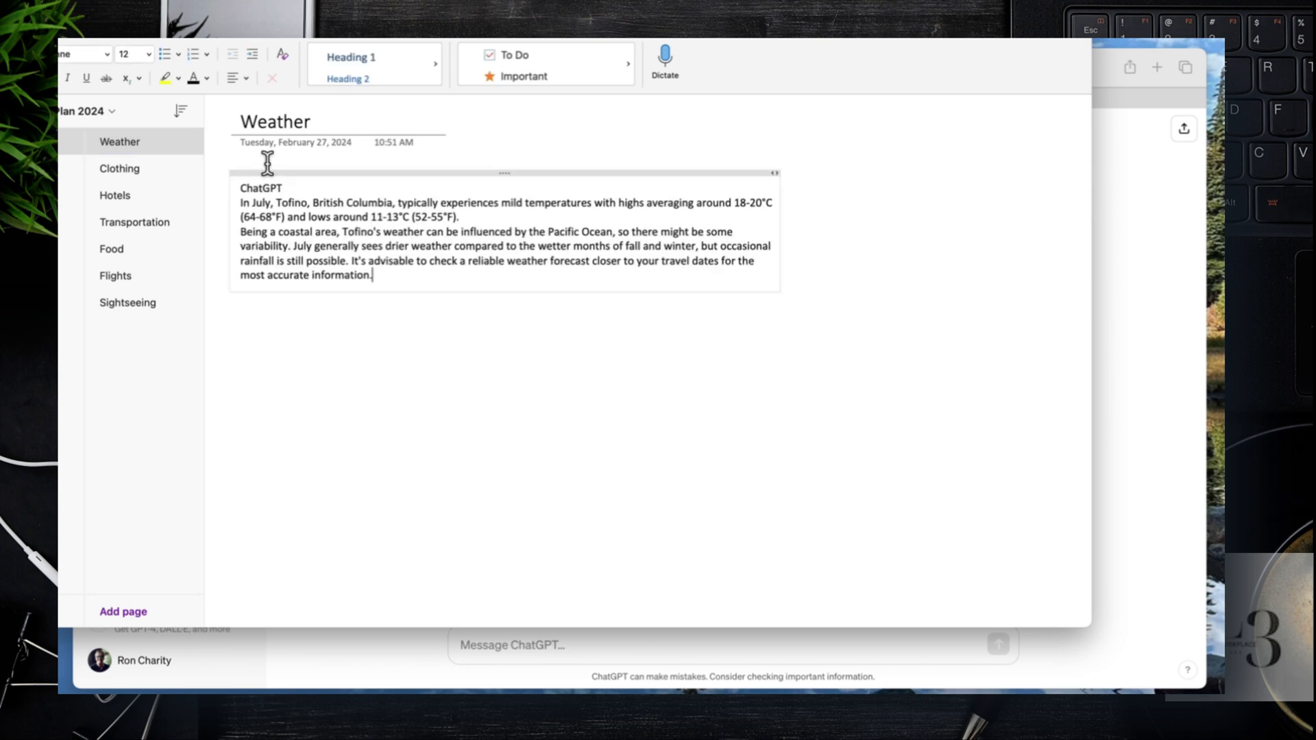
click(119, 169)
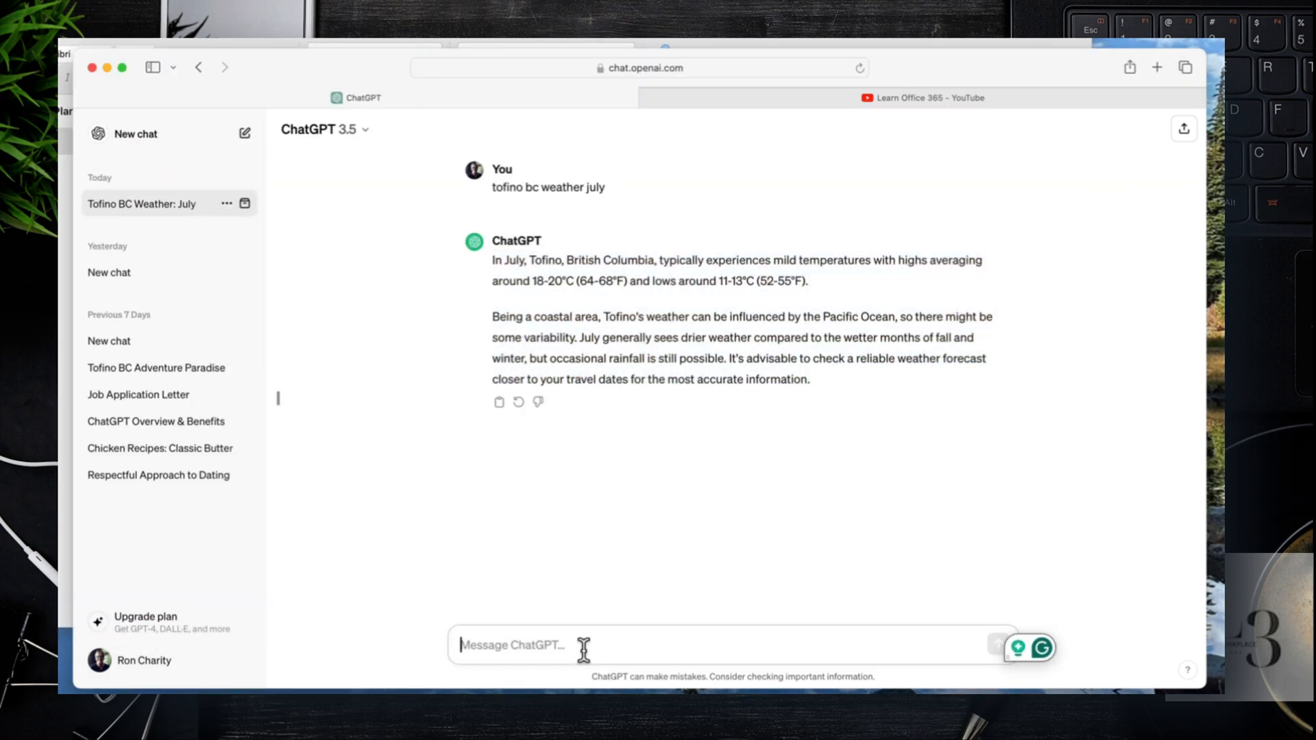
Ask ChatGPT 'tofino bc clothing recommended for July' and select the packing-list reply.
text(t)
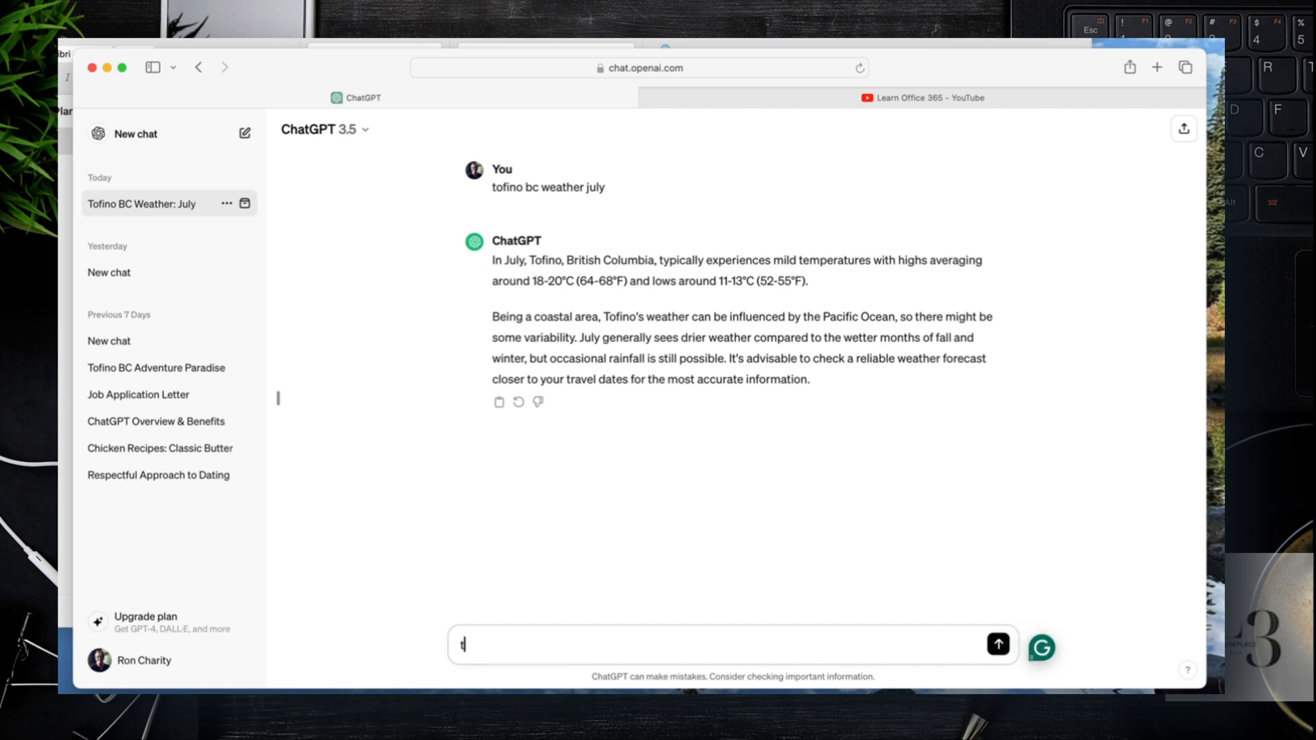
text(ofino b)
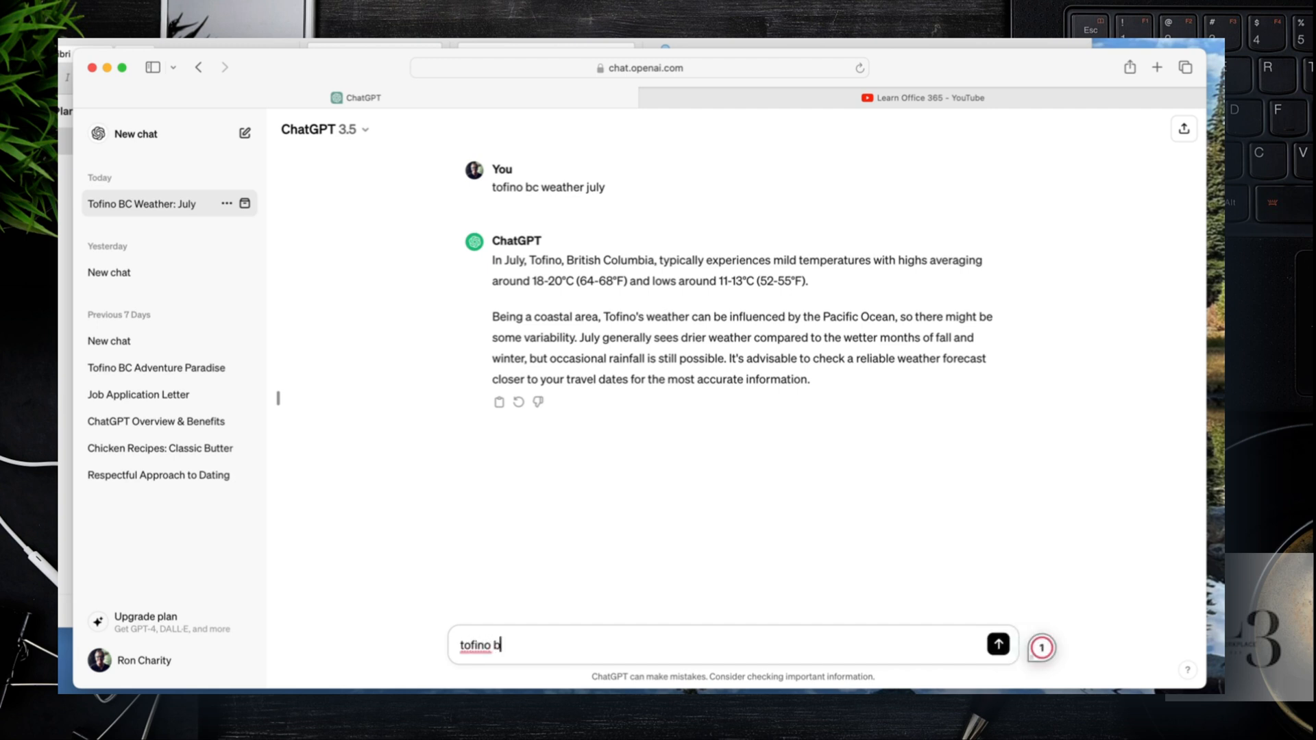
text(c clothing r)
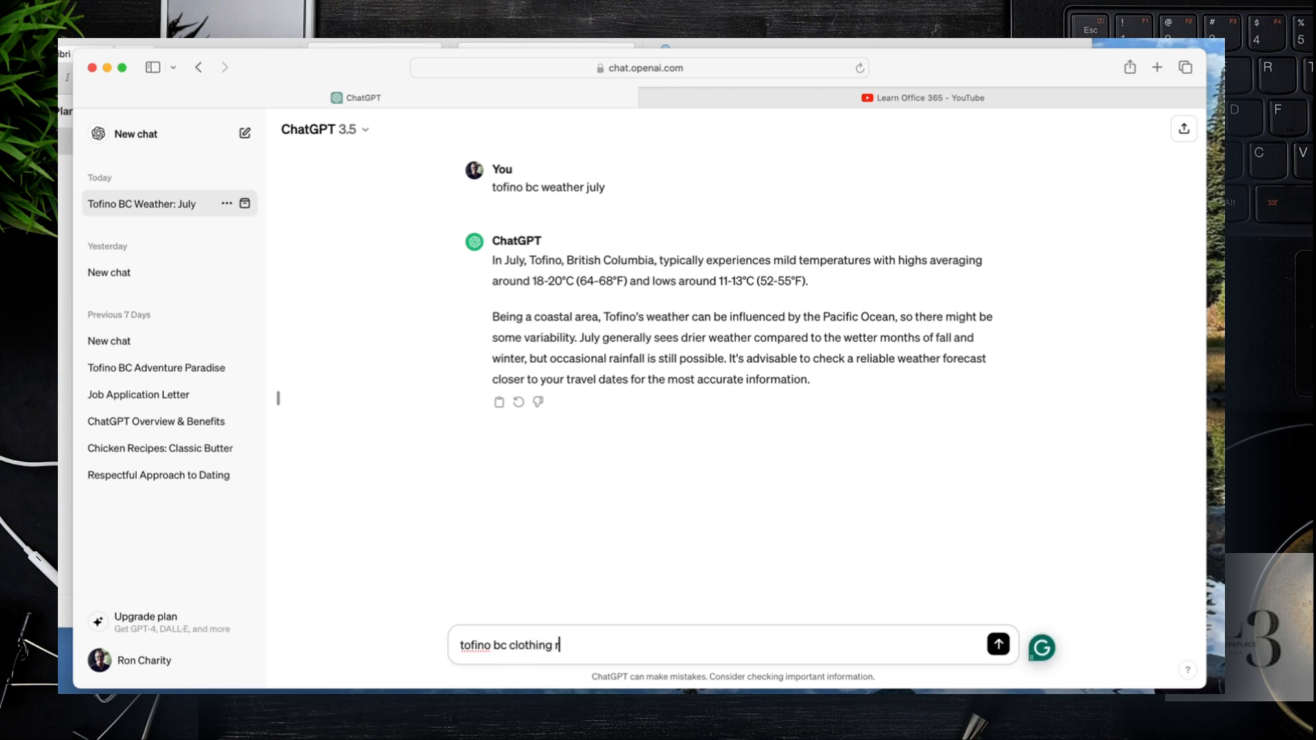
text(ecommended for)
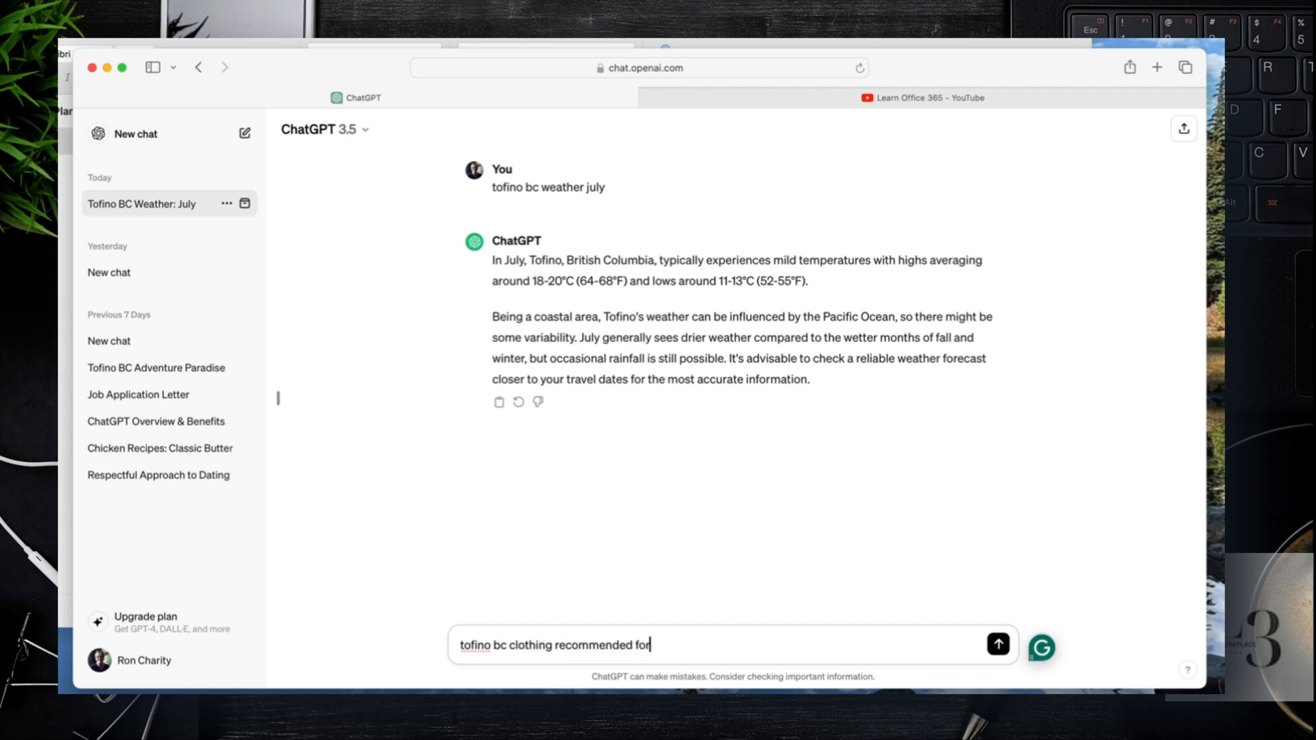
text(July)
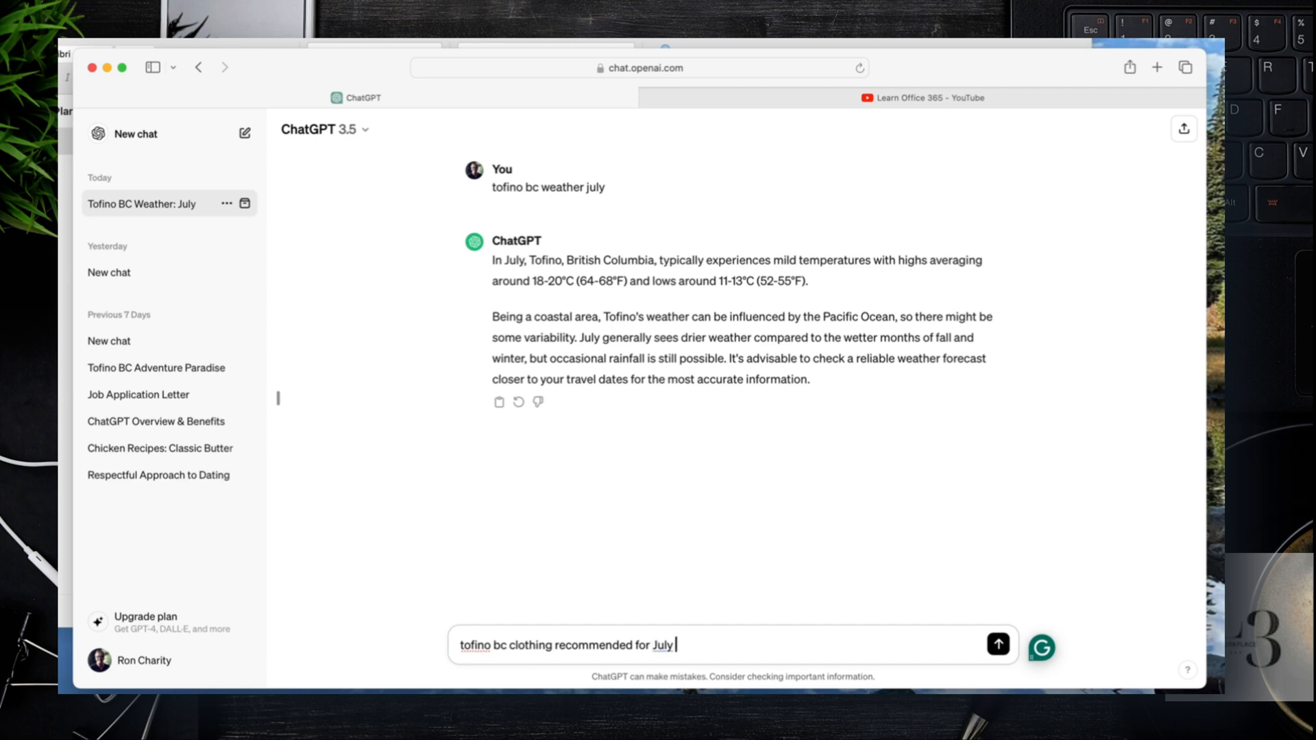
click(998, 645)
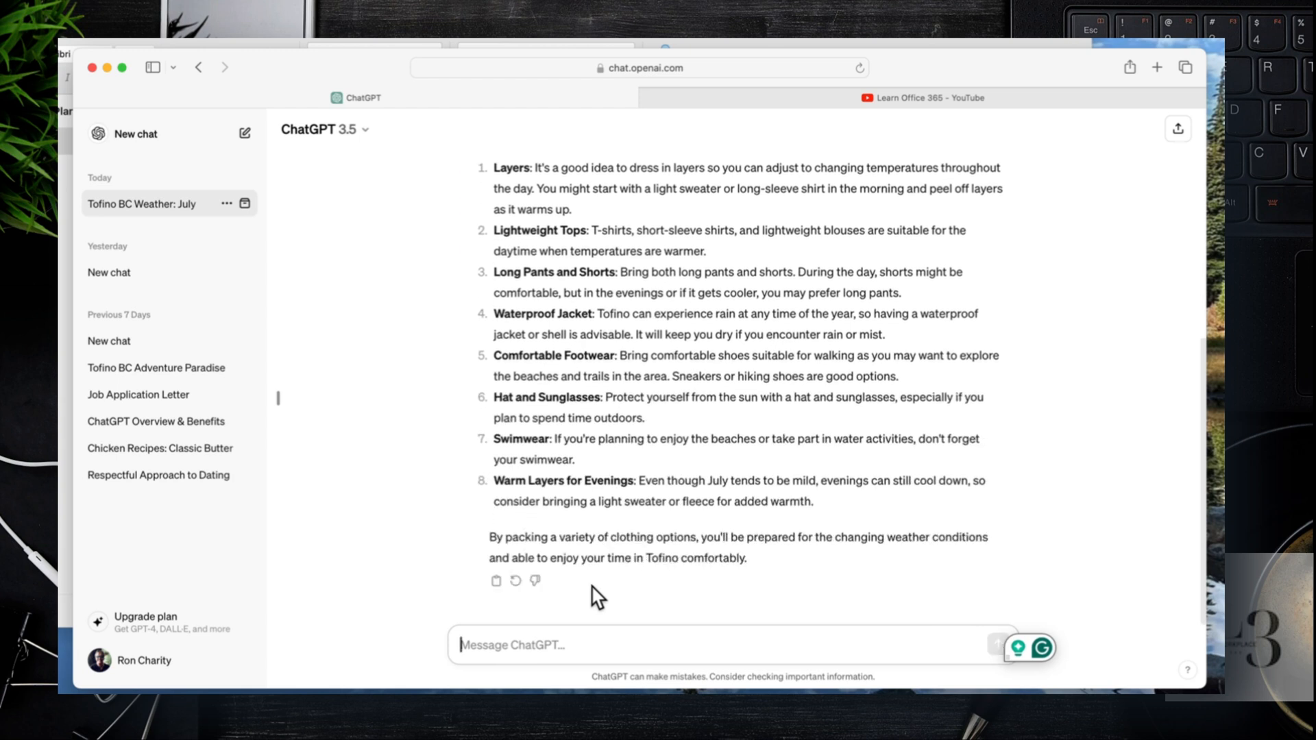
drag(494, 167, 747, 557)
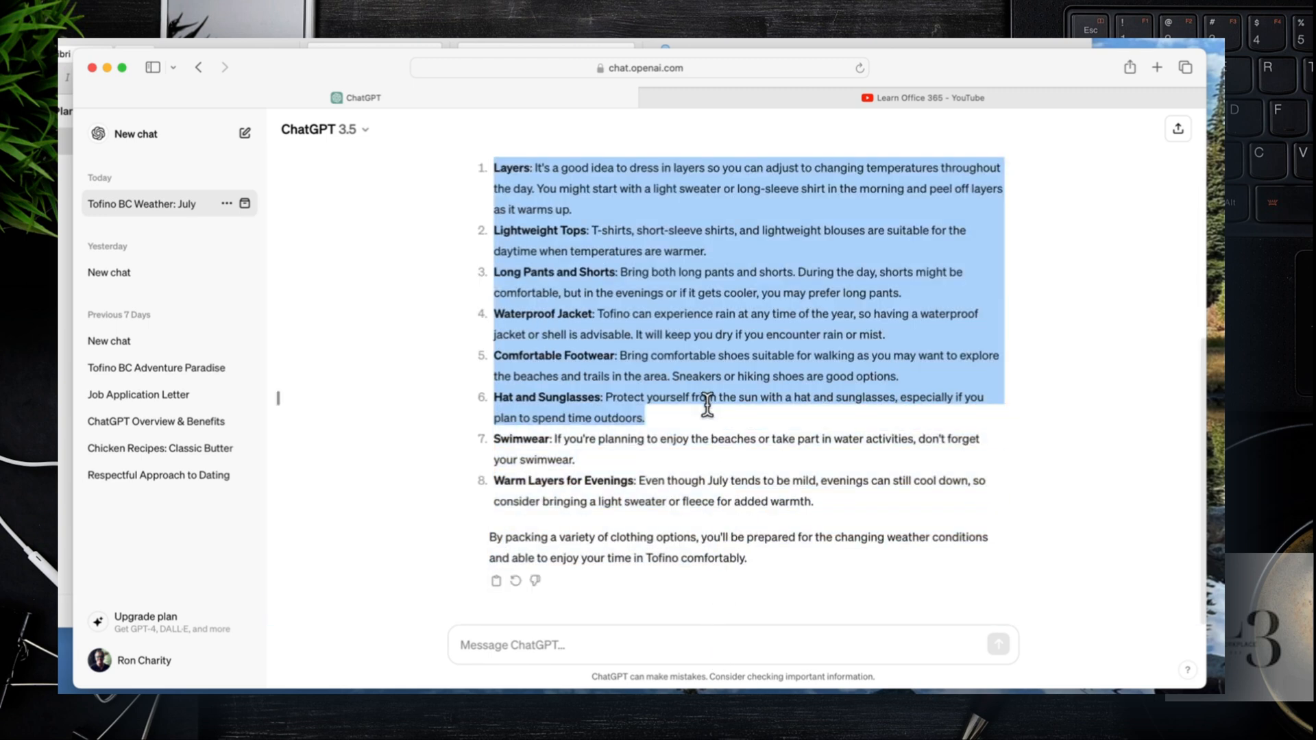
drag(707, 405, 745, 558)
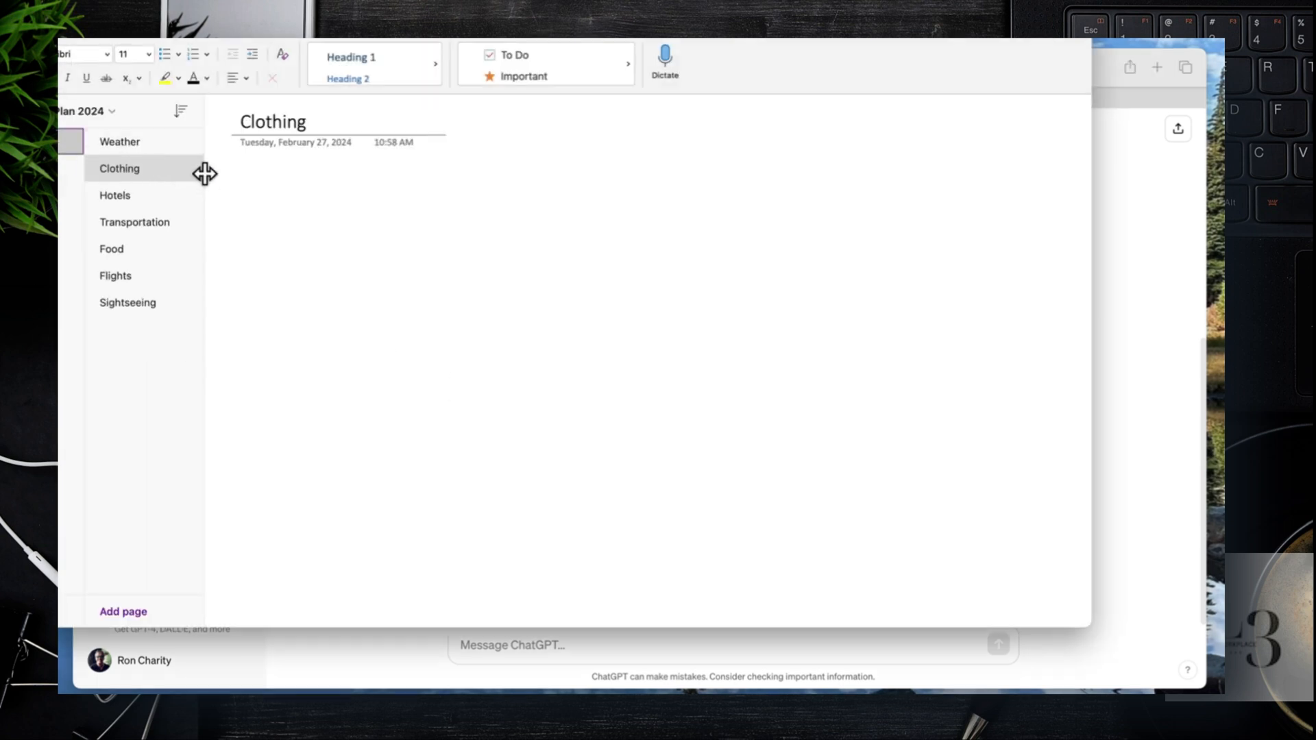
Add an 'Action items' list with a 'purchase boots' entry on the Clothing page.
click(244, 185)
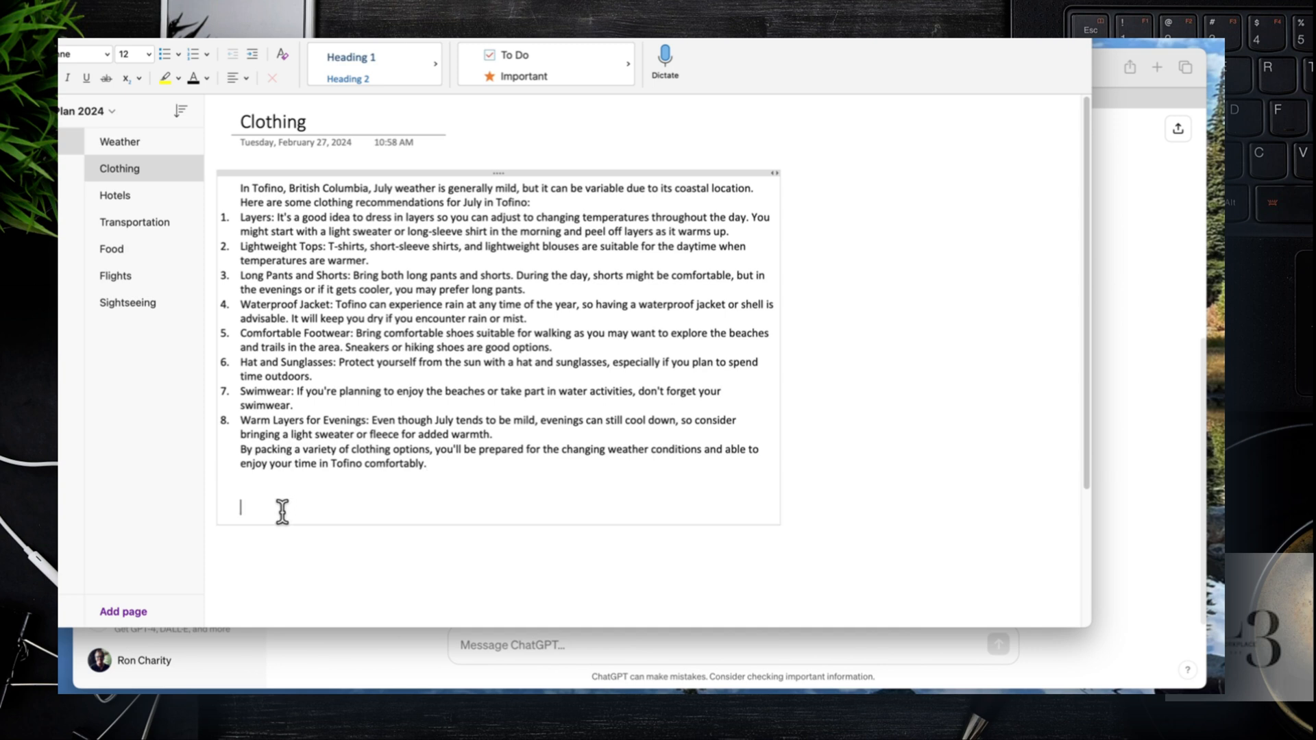
text(Action items:)
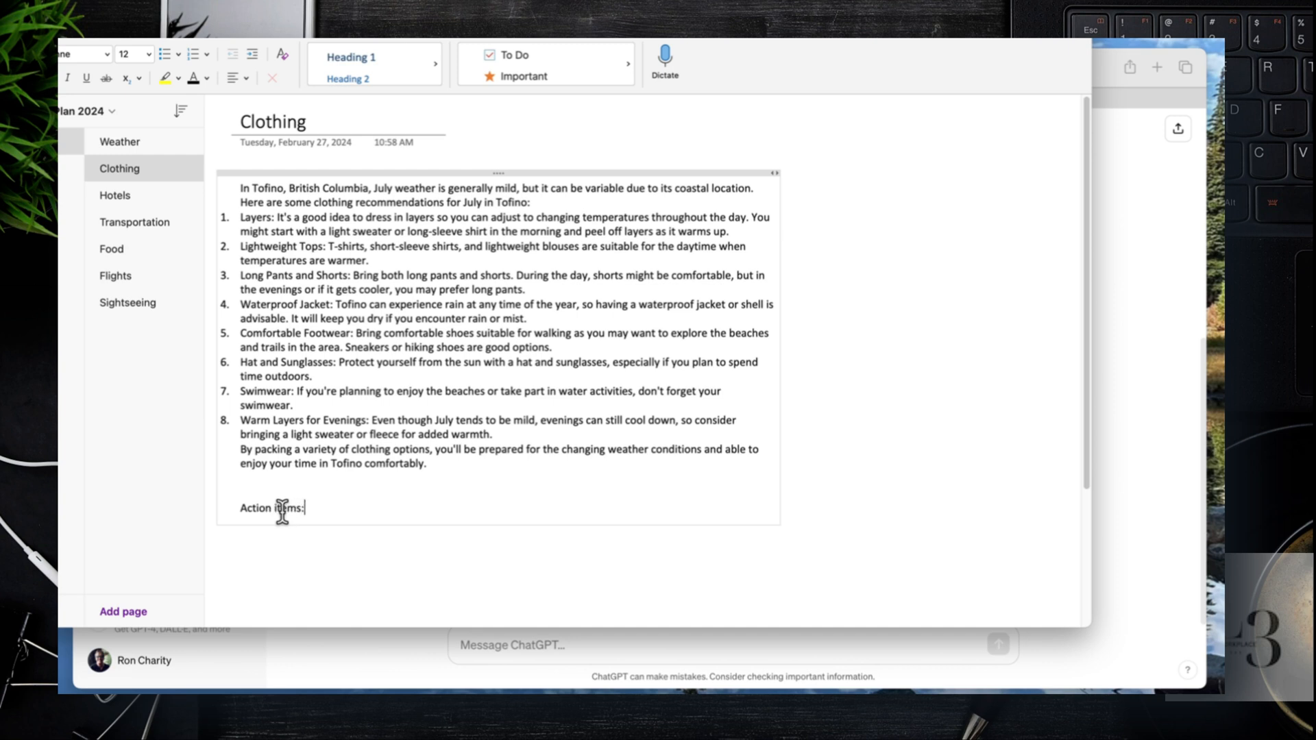
key(Enter)
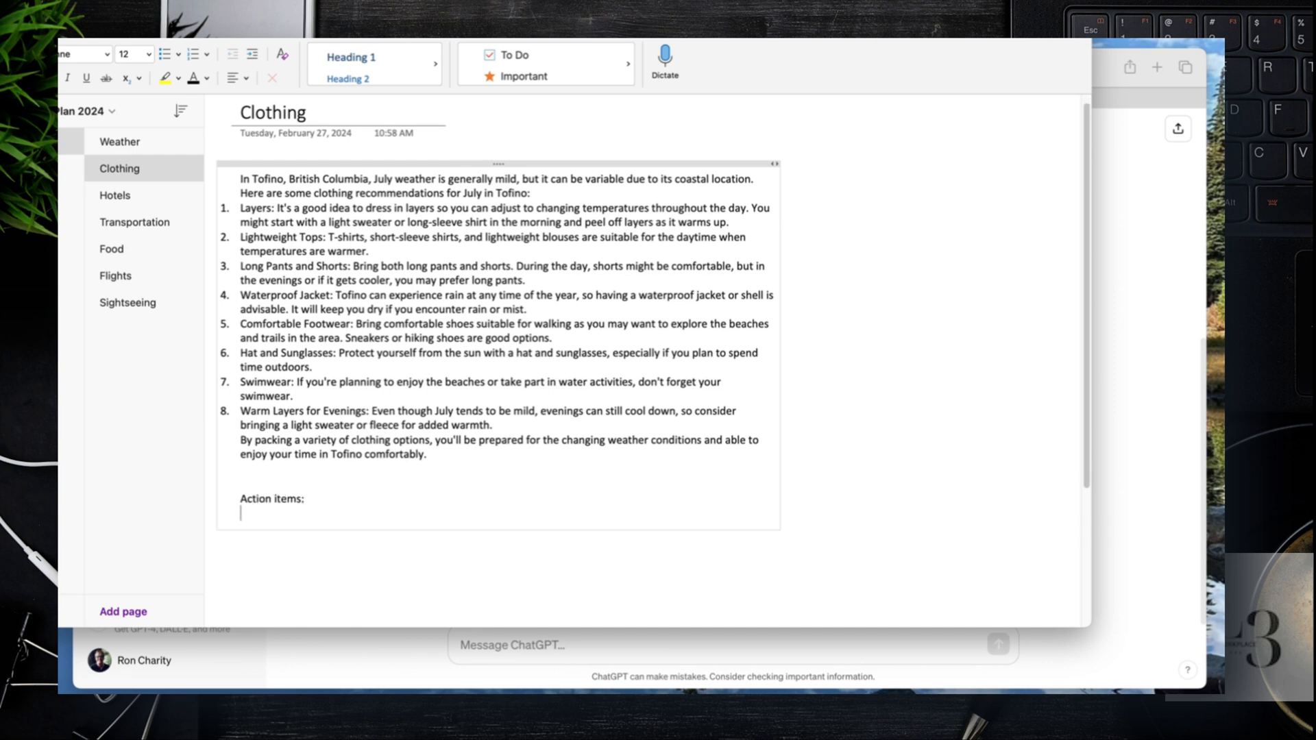
text(purchase raincoats)
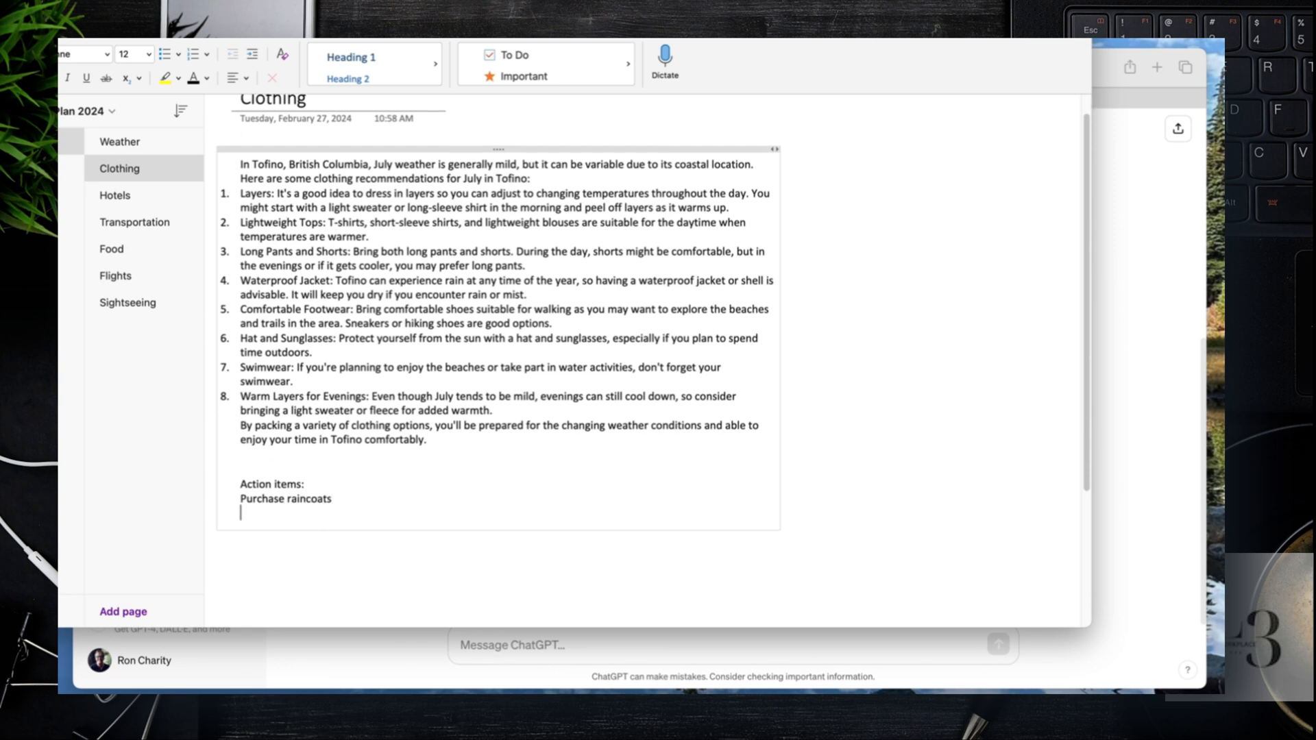
text(bo)
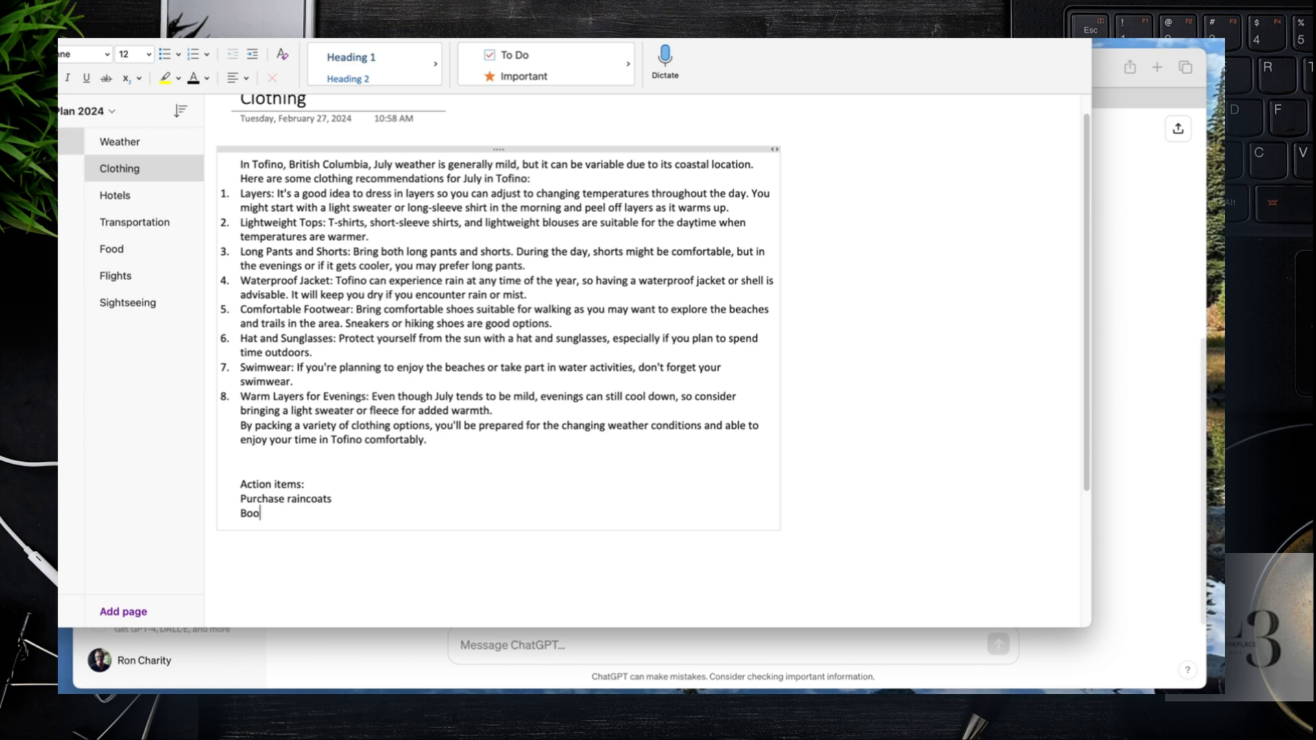
text(ts)
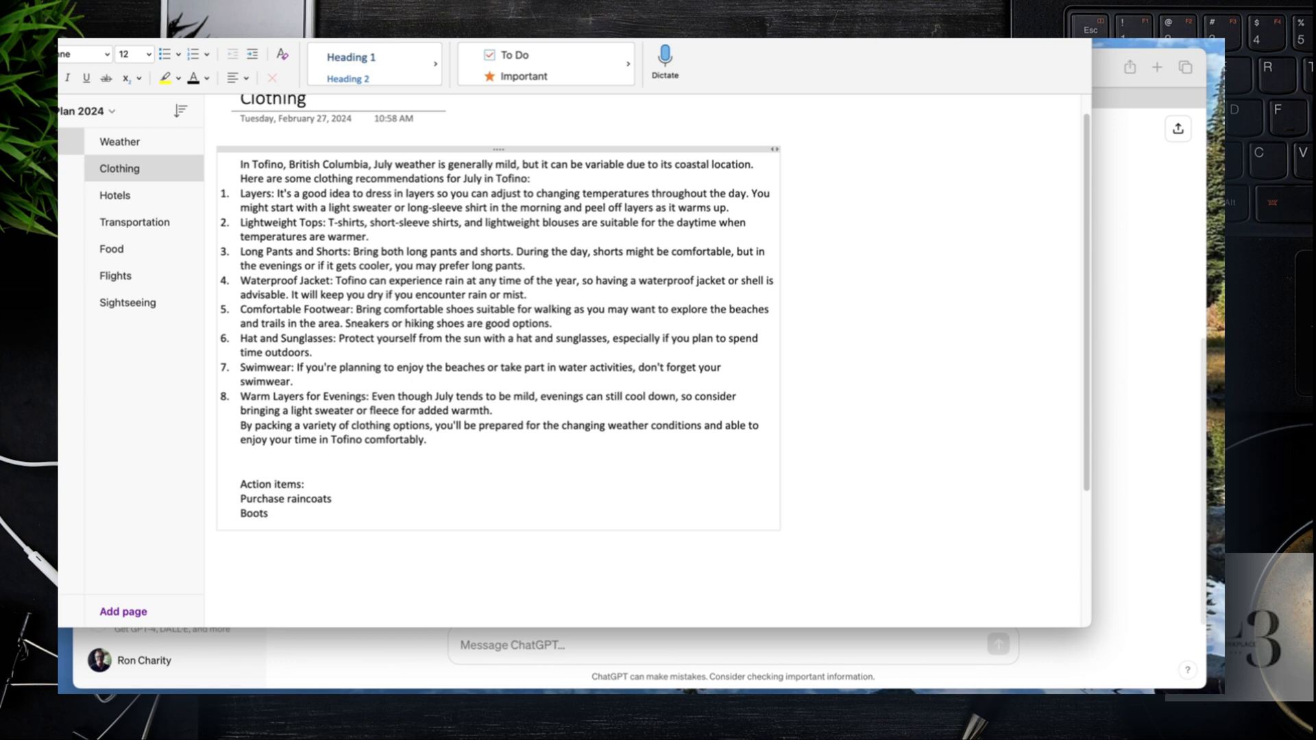
text(for hiking)
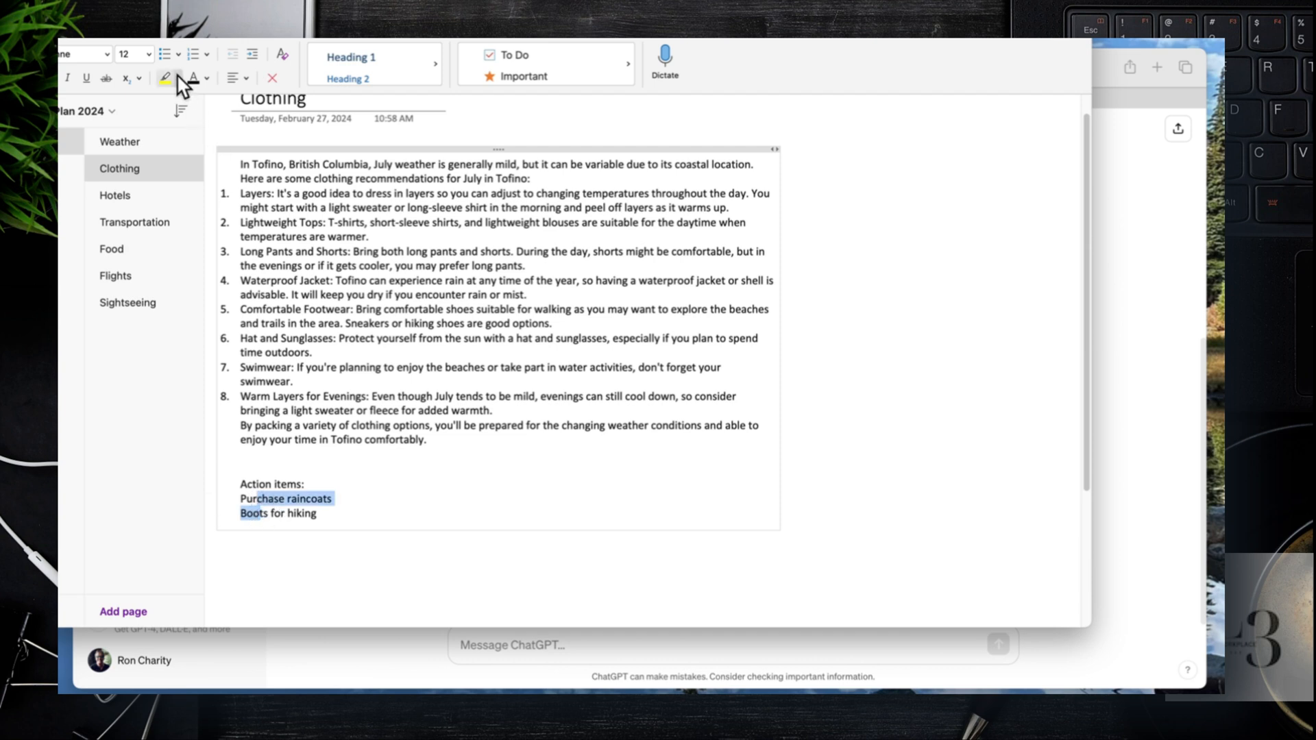
click(165, 54)
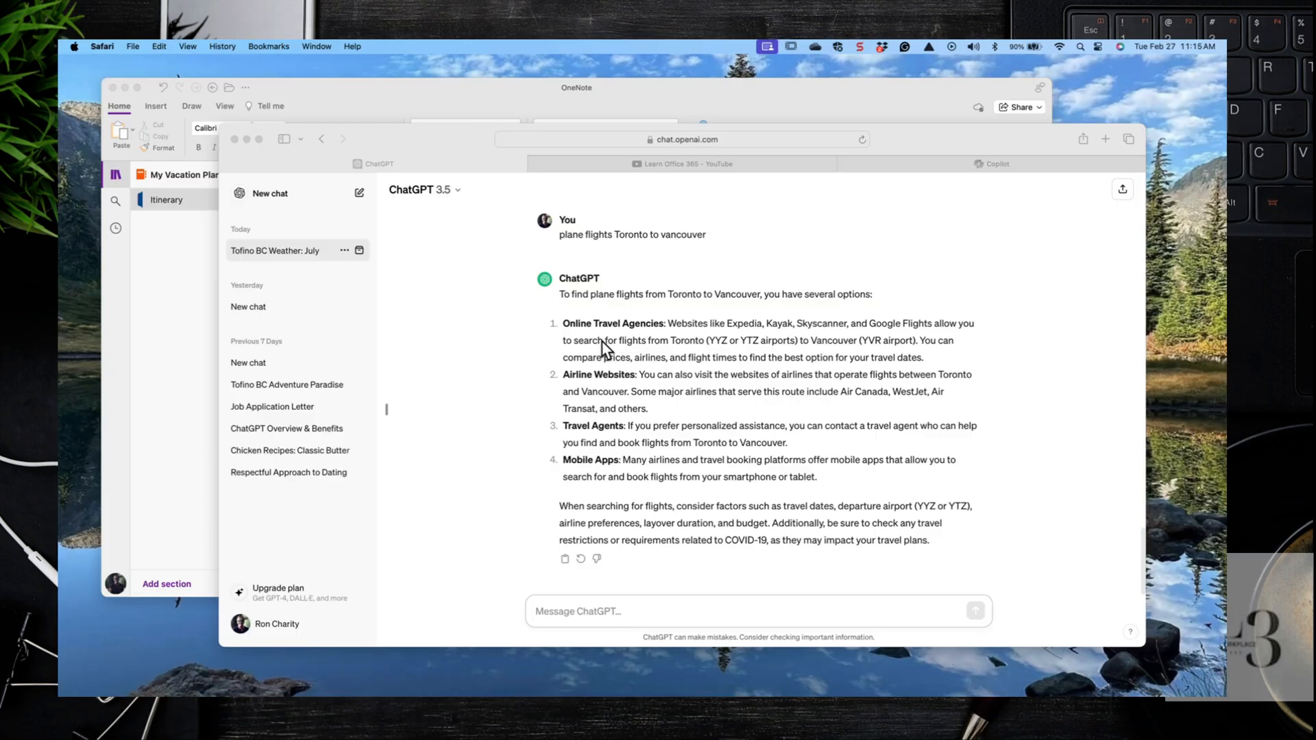
mouse_move(722, 203)
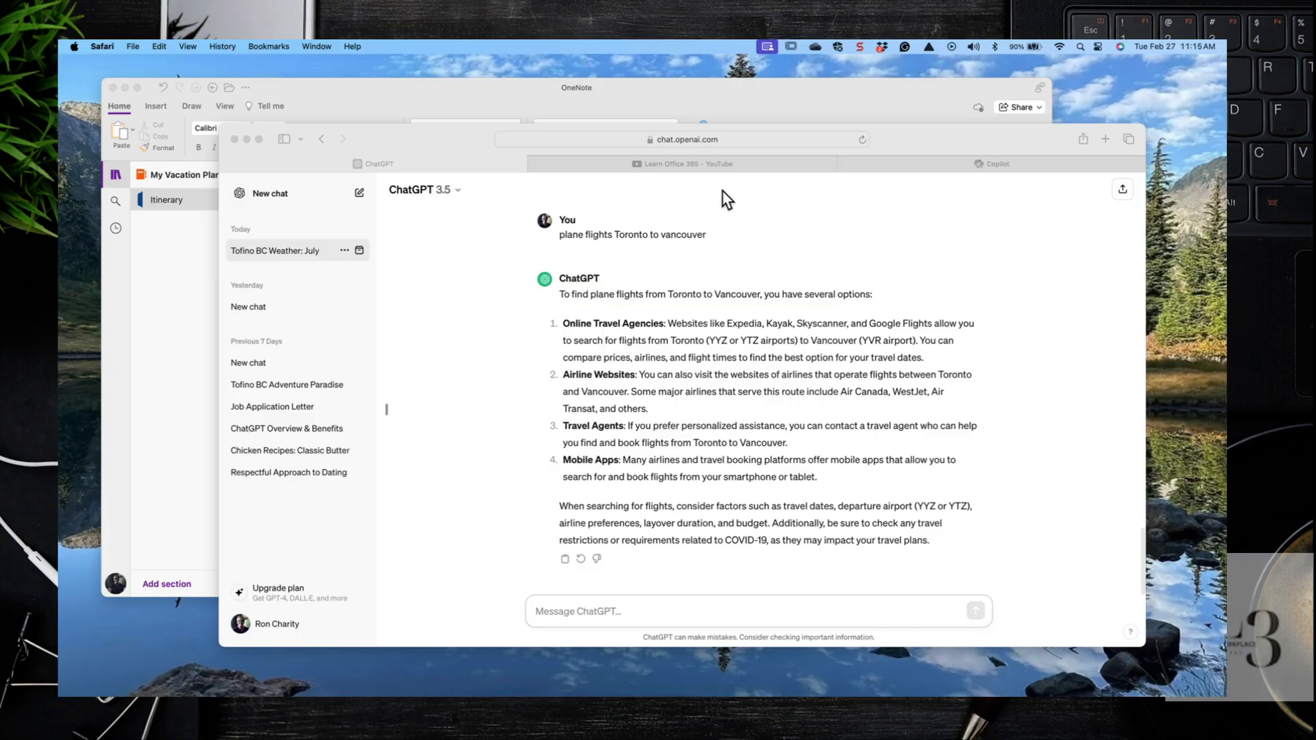
Ask Copilot about plane flights from Toronto to Vancouver and view the fares.
click(992, 163)
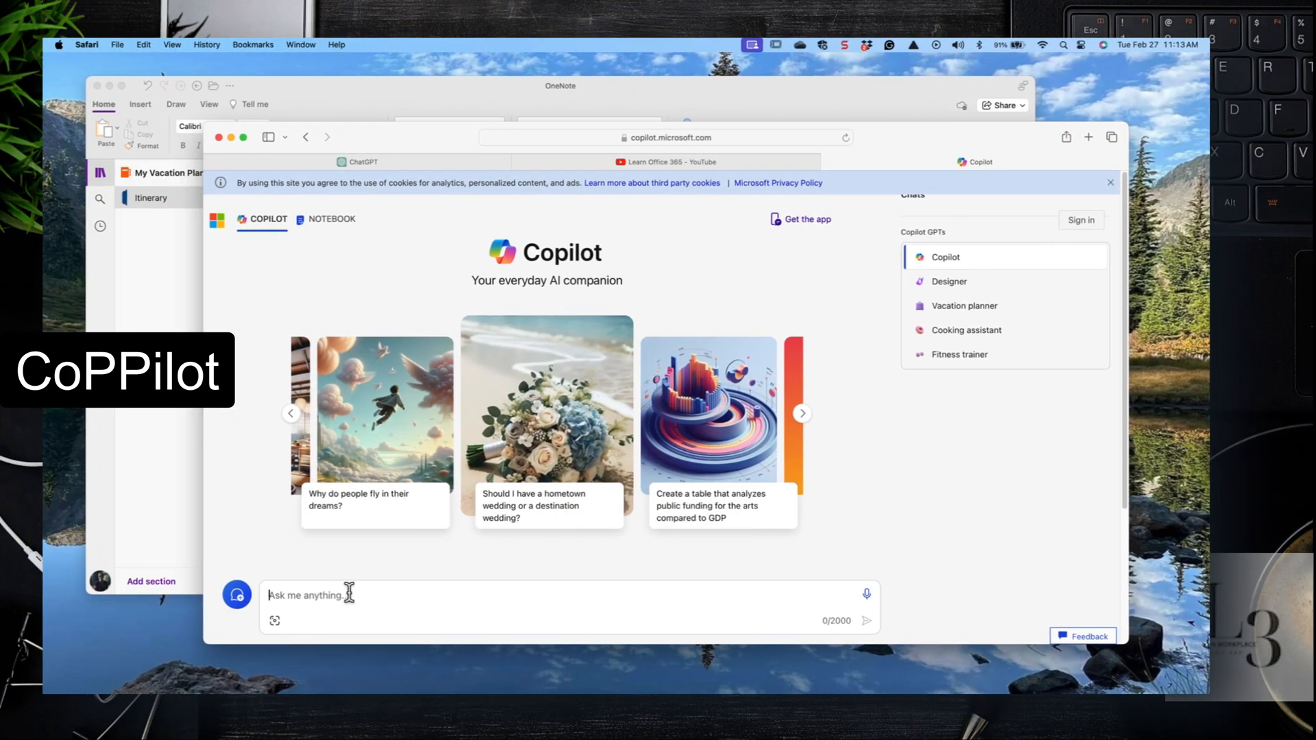
text(plane)
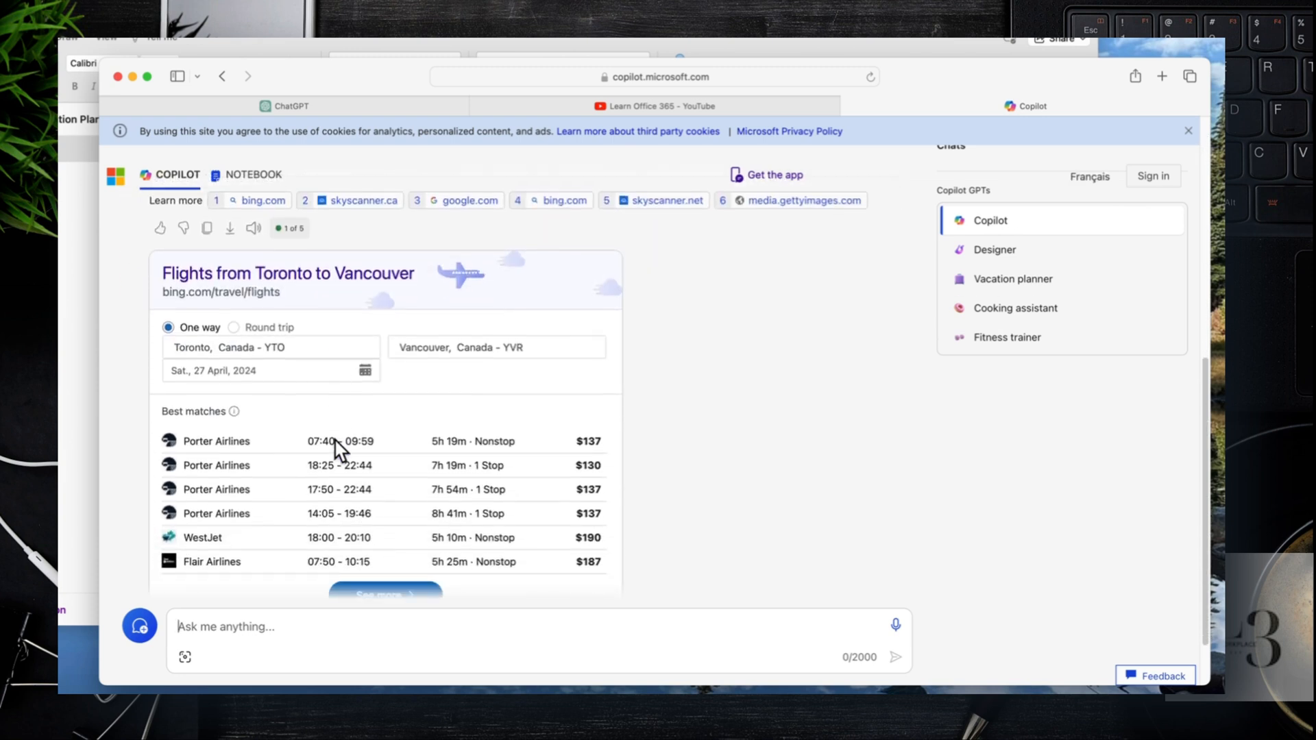
click(385, 594)
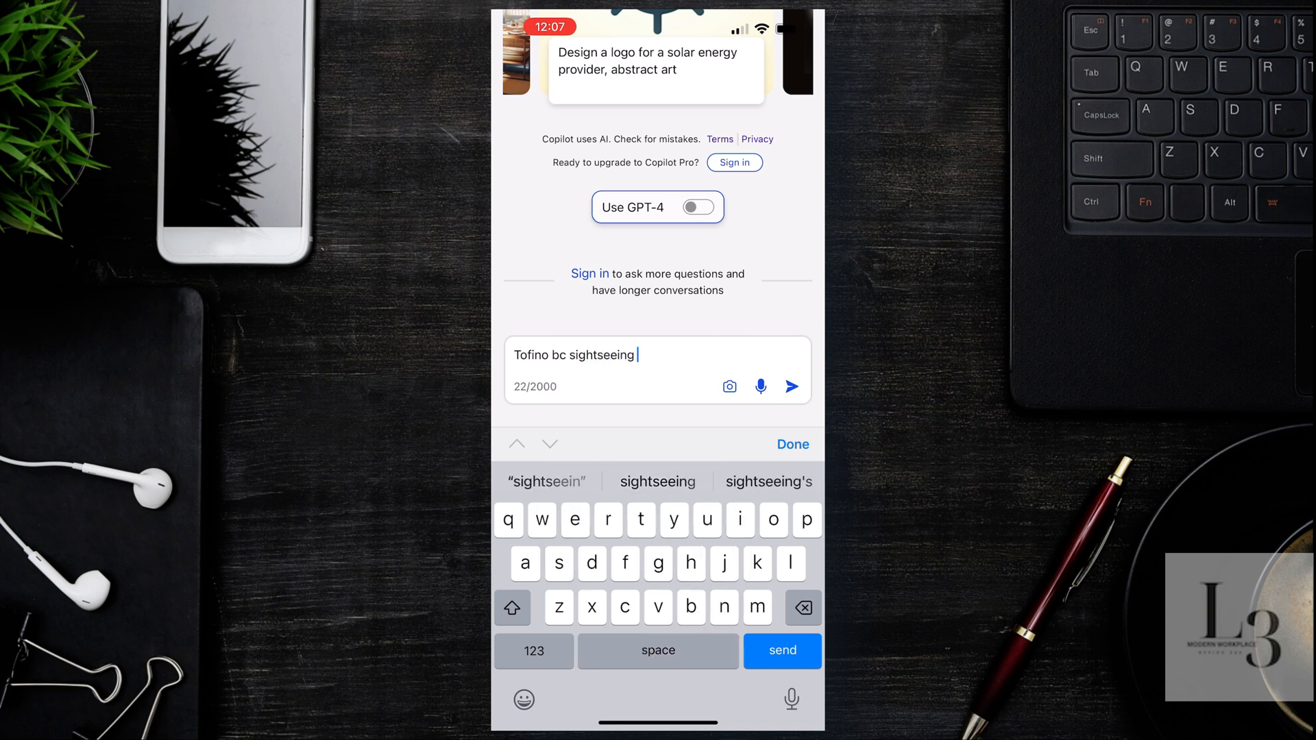
Send 'Tofino bc sightseeing map' in the Copilot app and browse the places list.
text(maps)
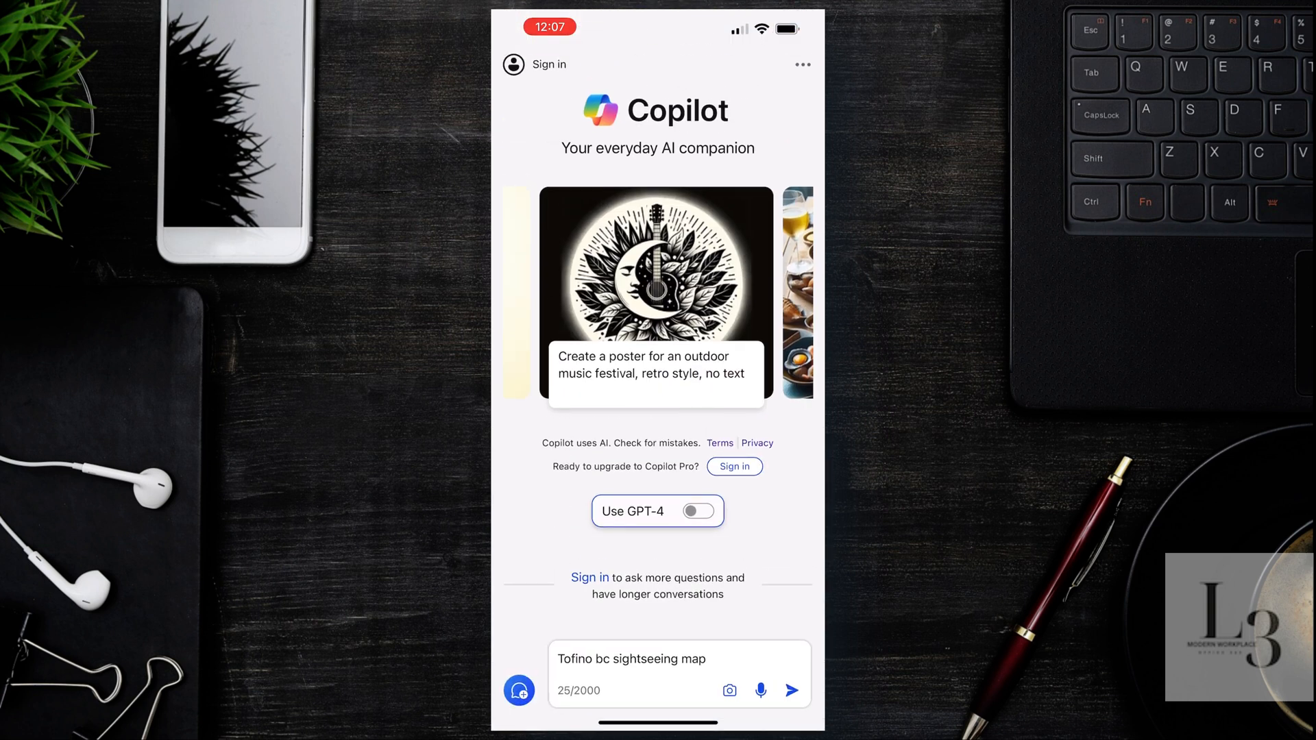
click(790, 690)
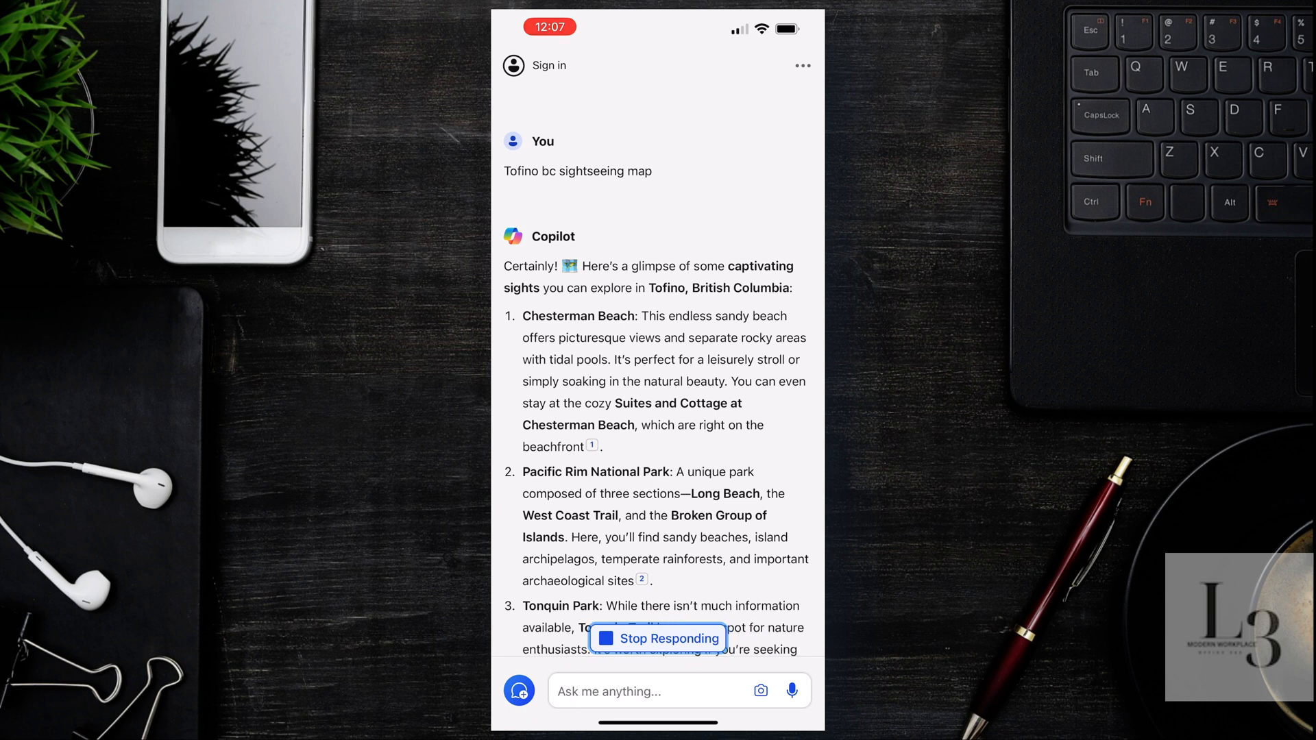
scroll(down, 3)
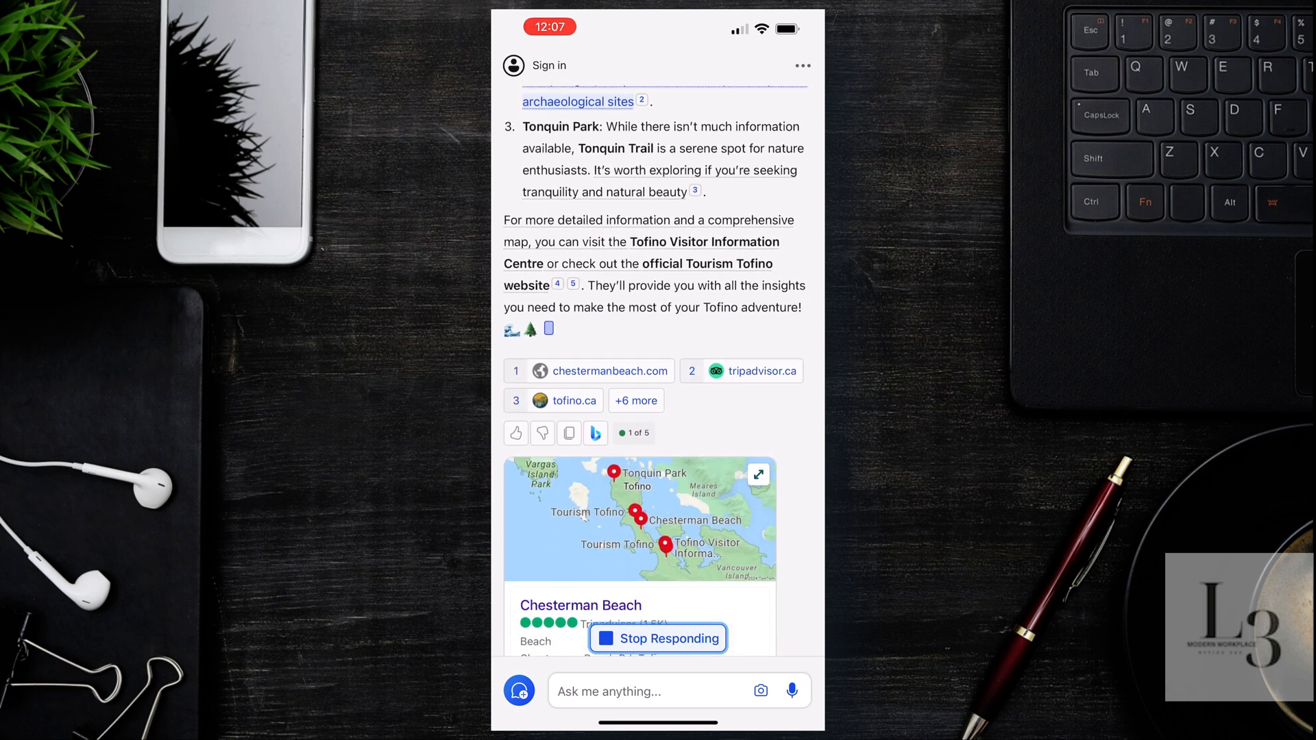
scroll(down, 3)
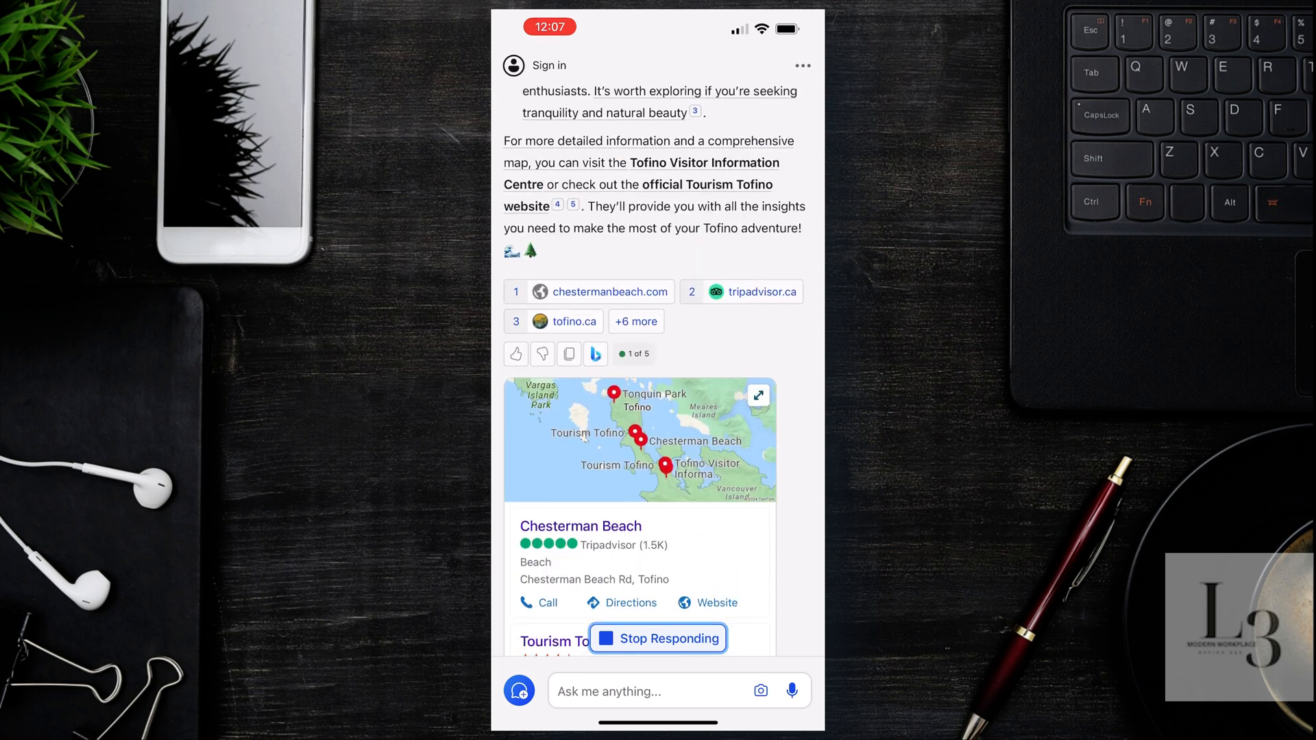
click(657, 638)
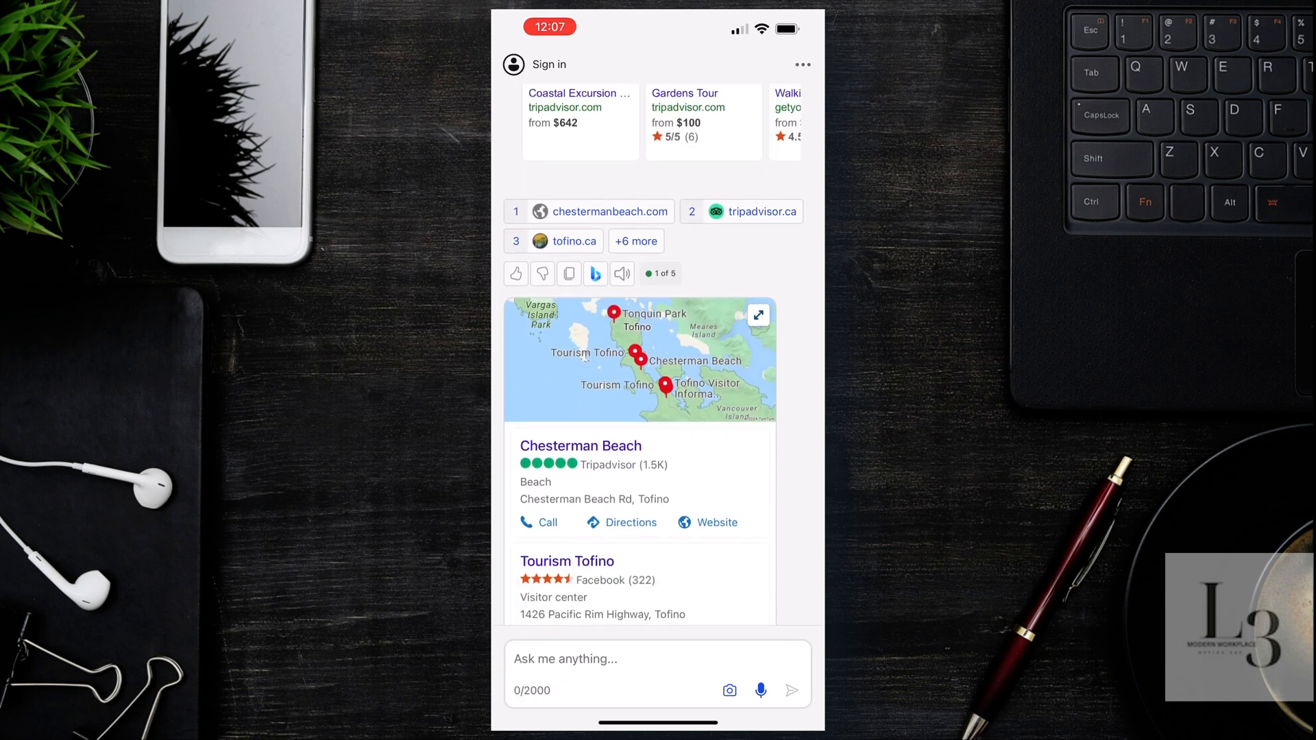
scroll(down, 3)
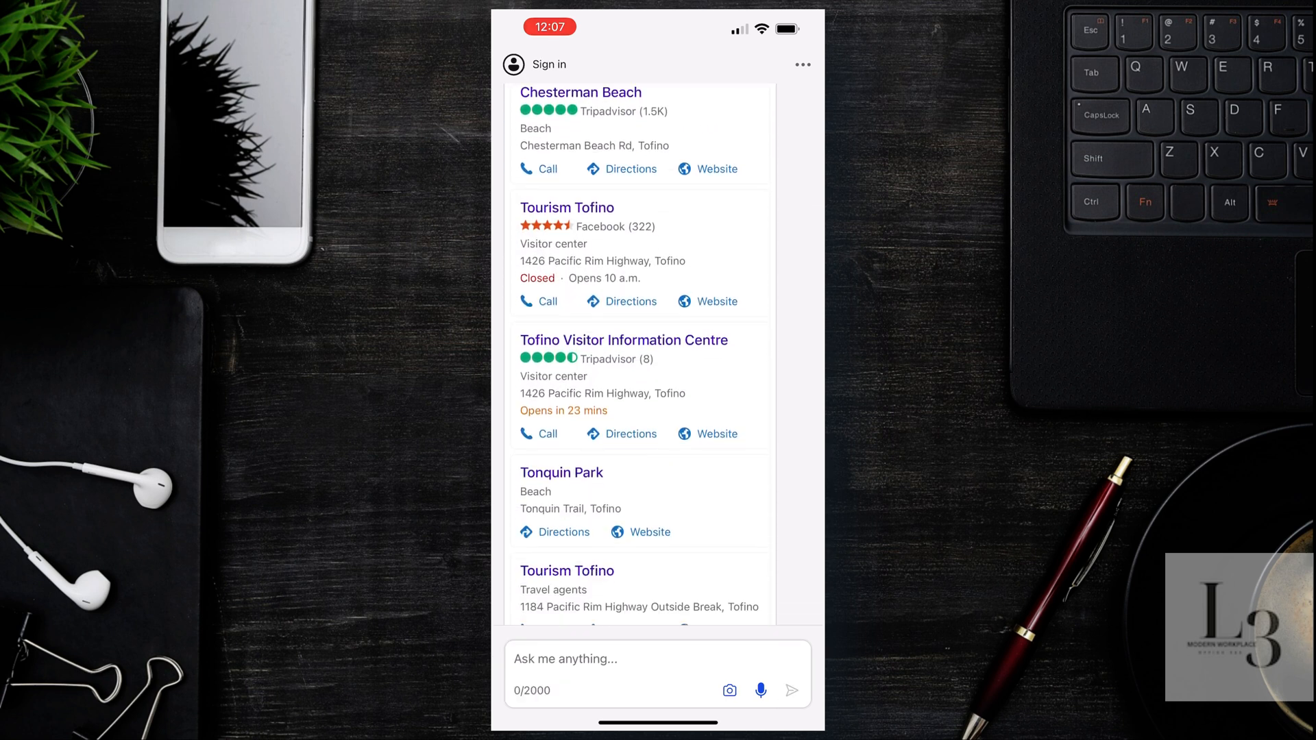
scroll(down, 3)
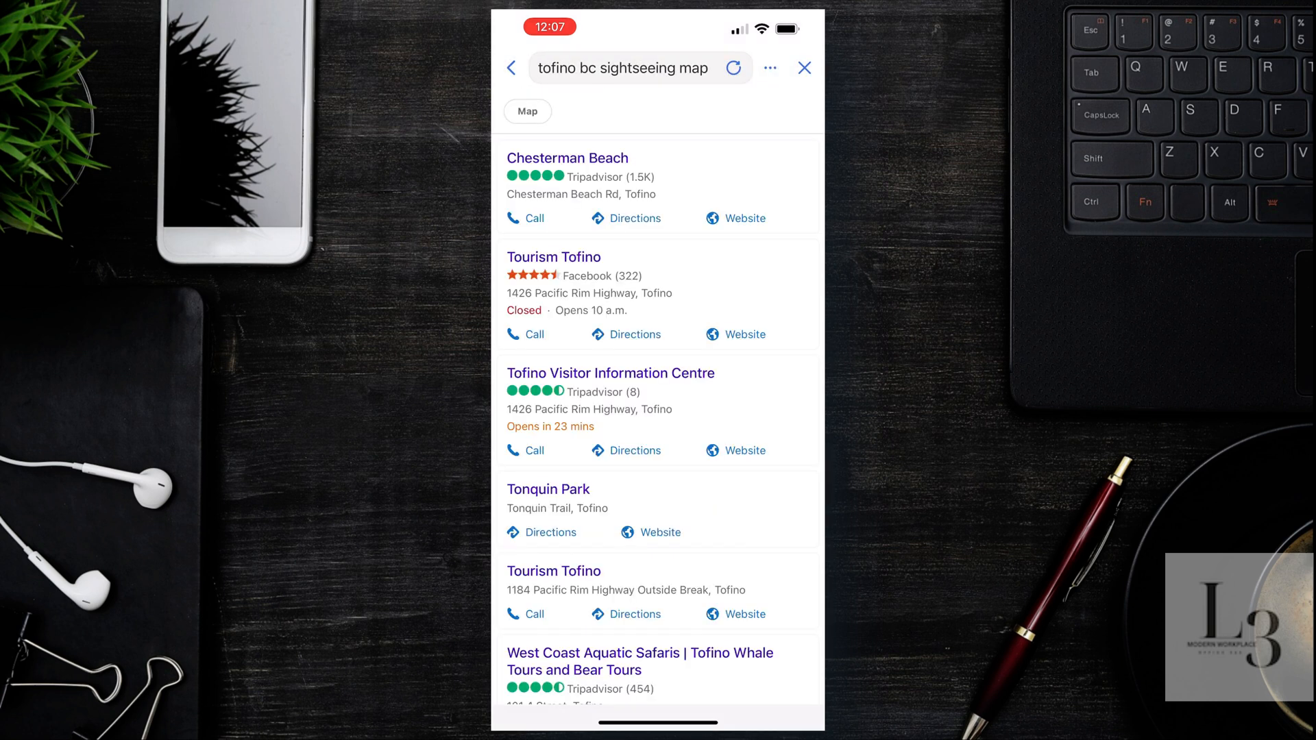
scroll(down, 3)
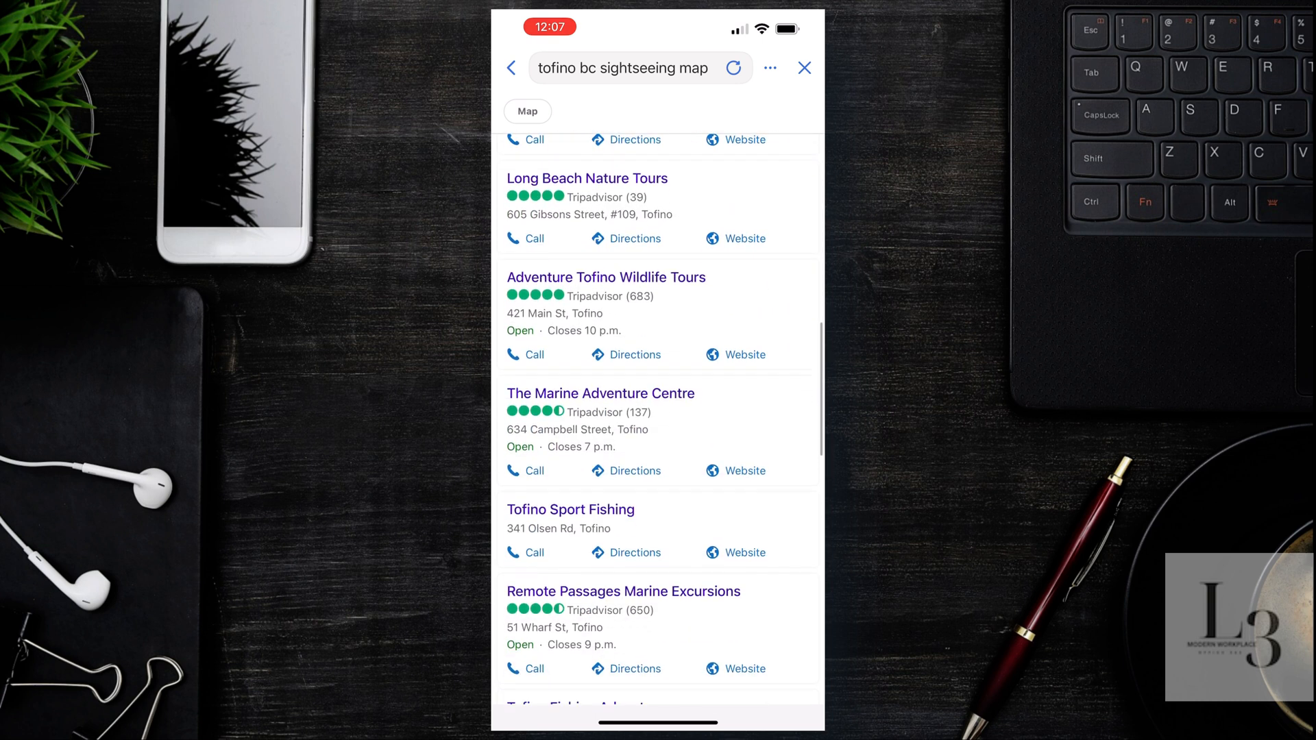
scroll(down, 3)
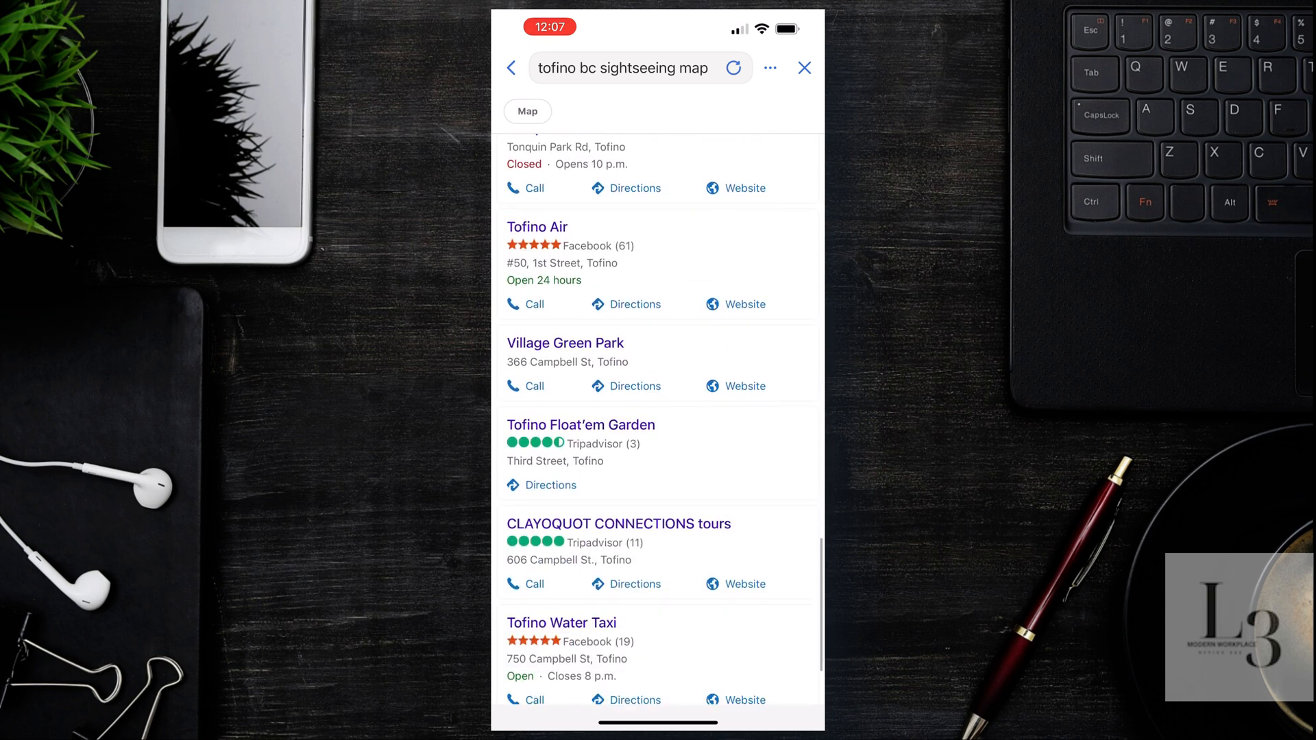
scroll(down, 3)
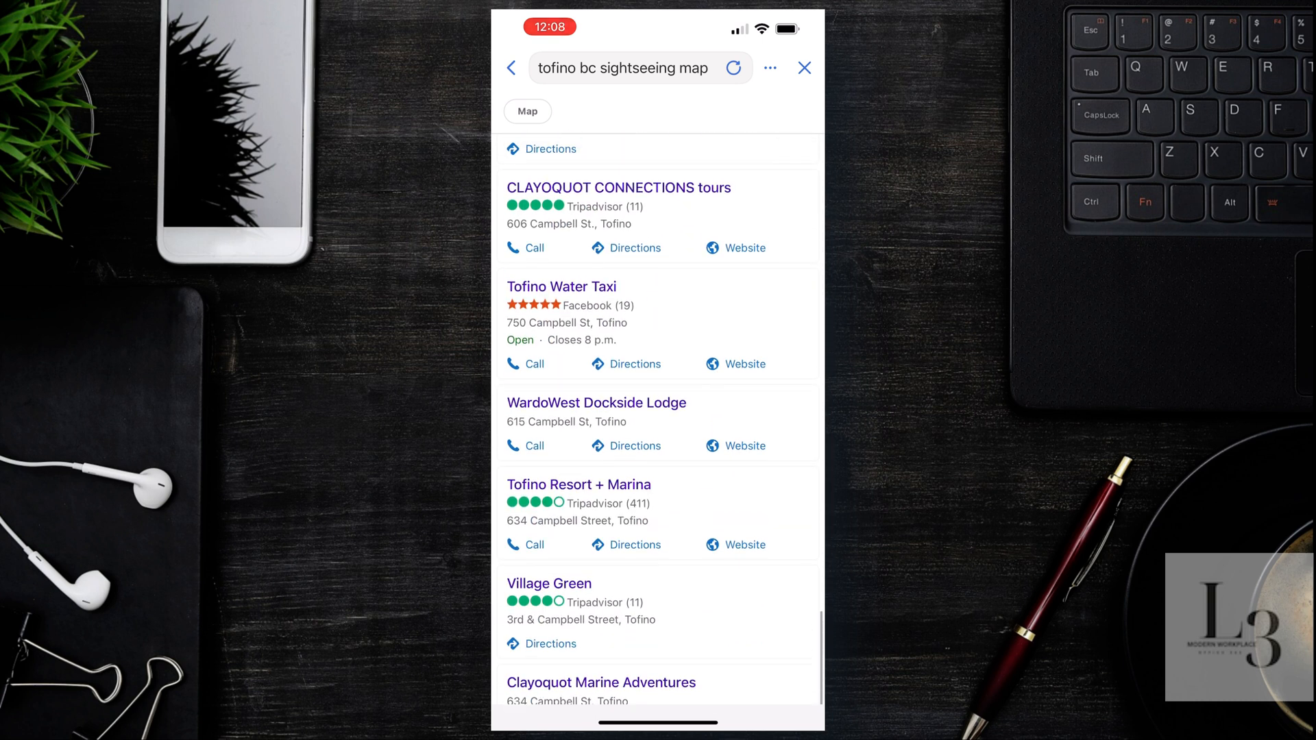
scroll(down, 3)
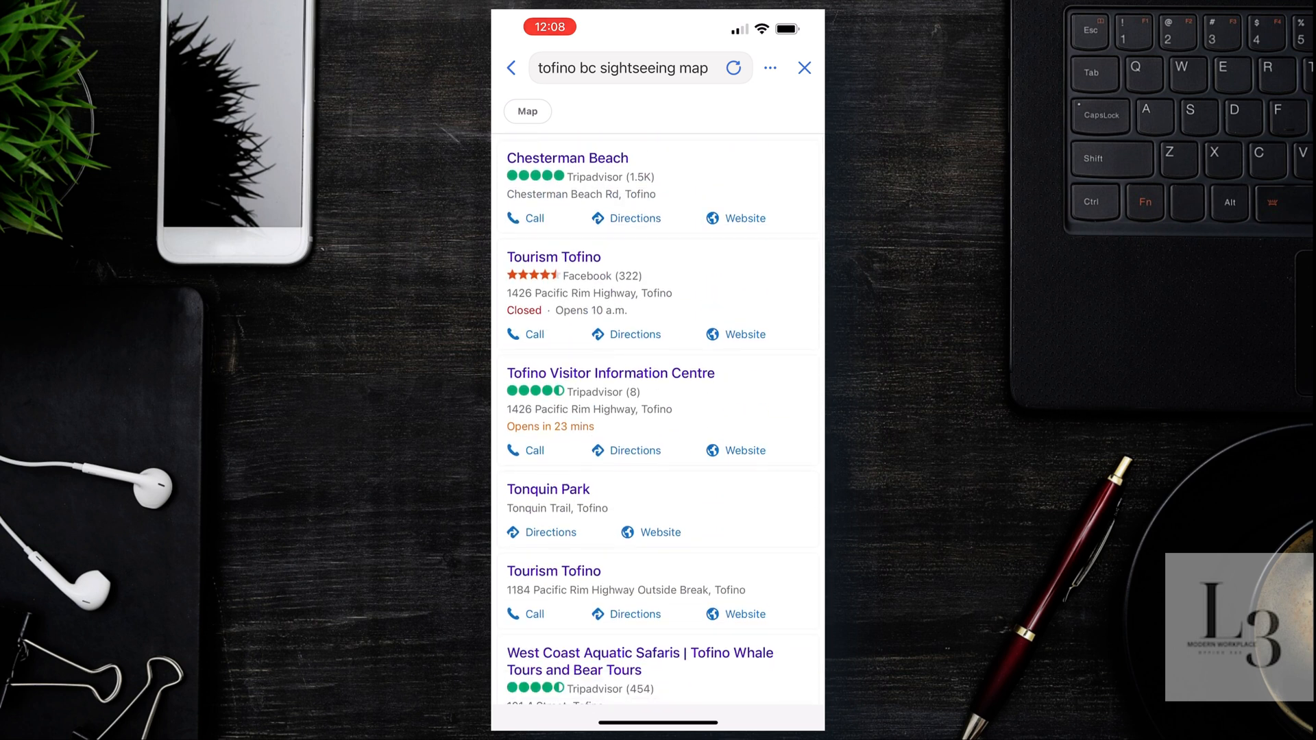
click(527, 111)
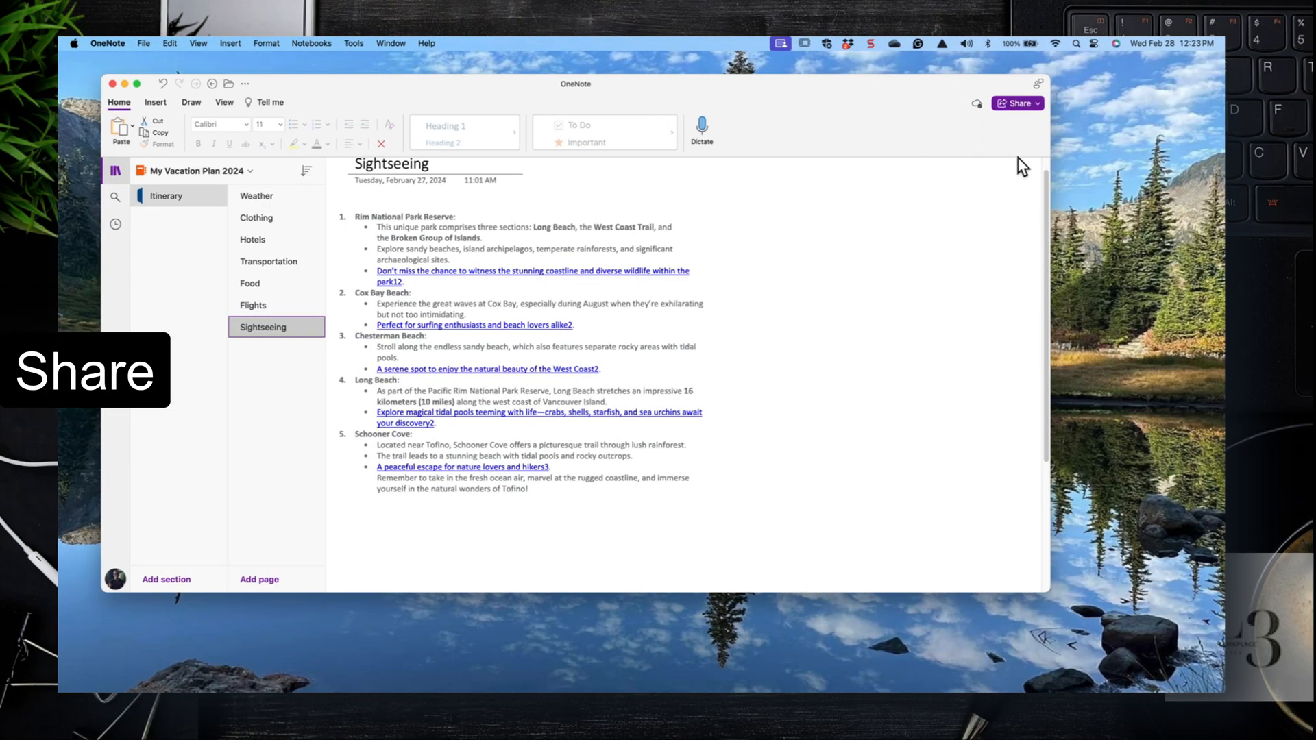
Share the notebook with a contact's email, adding 'Please have a look at these locations'.
click(1017, 102)
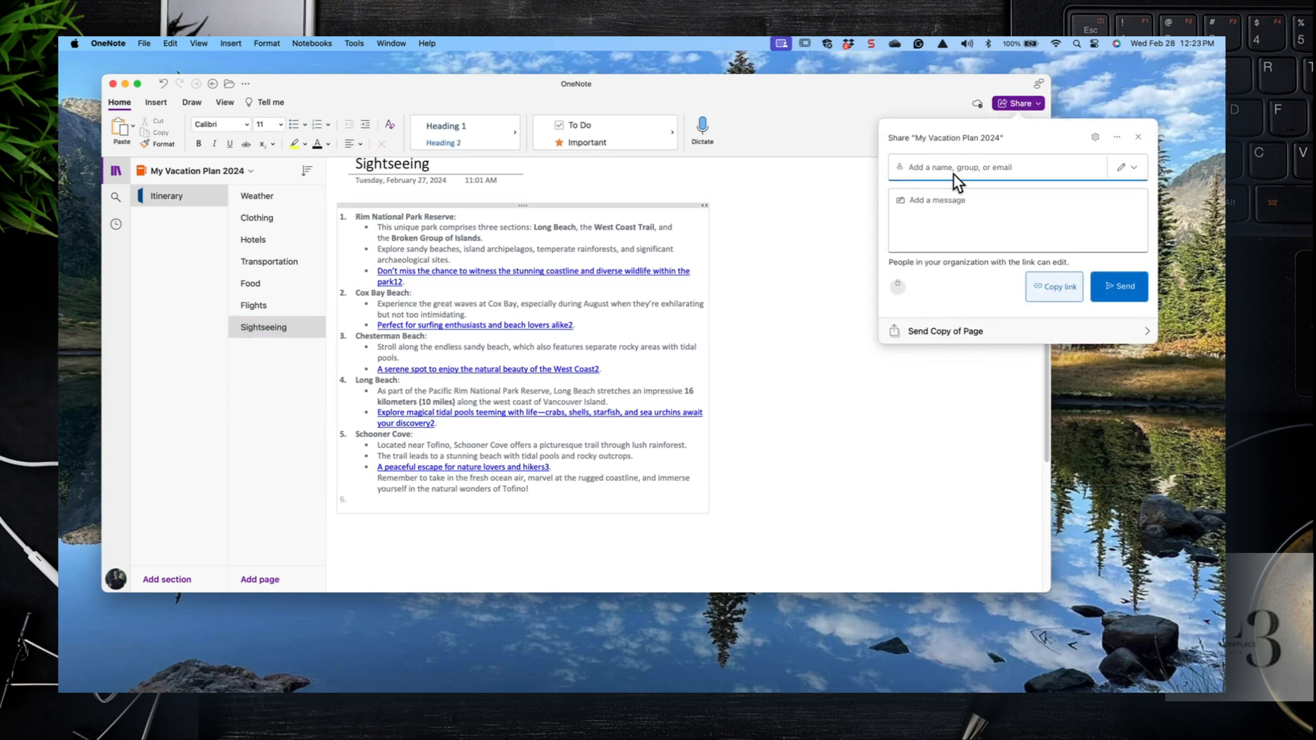
text(ke)
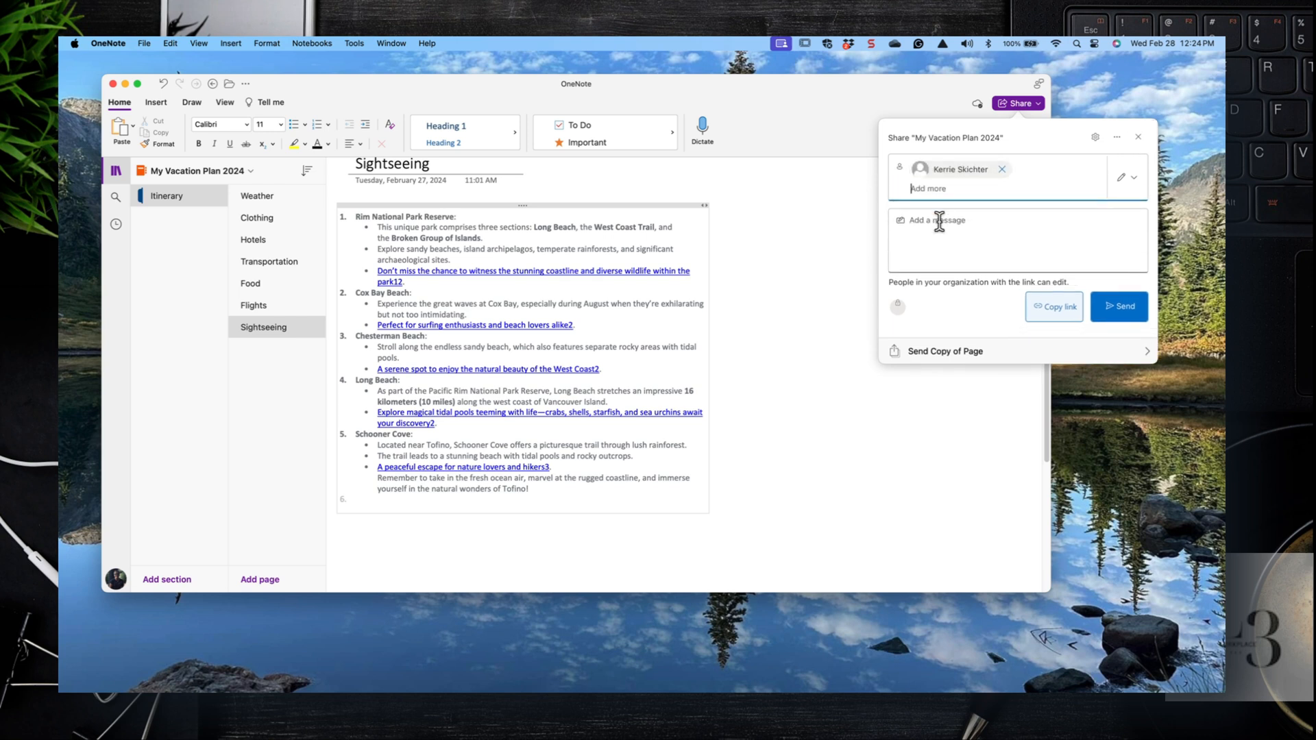
text(Please)
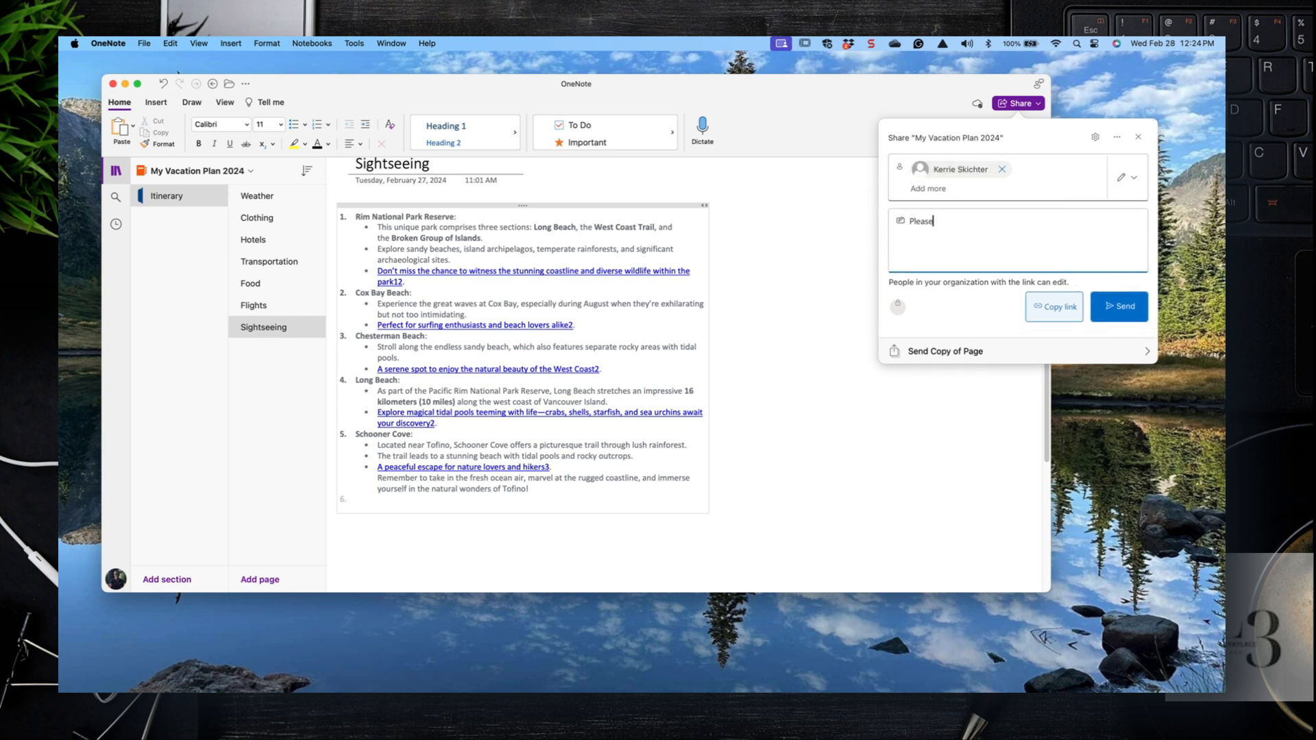
text(have a look at these)
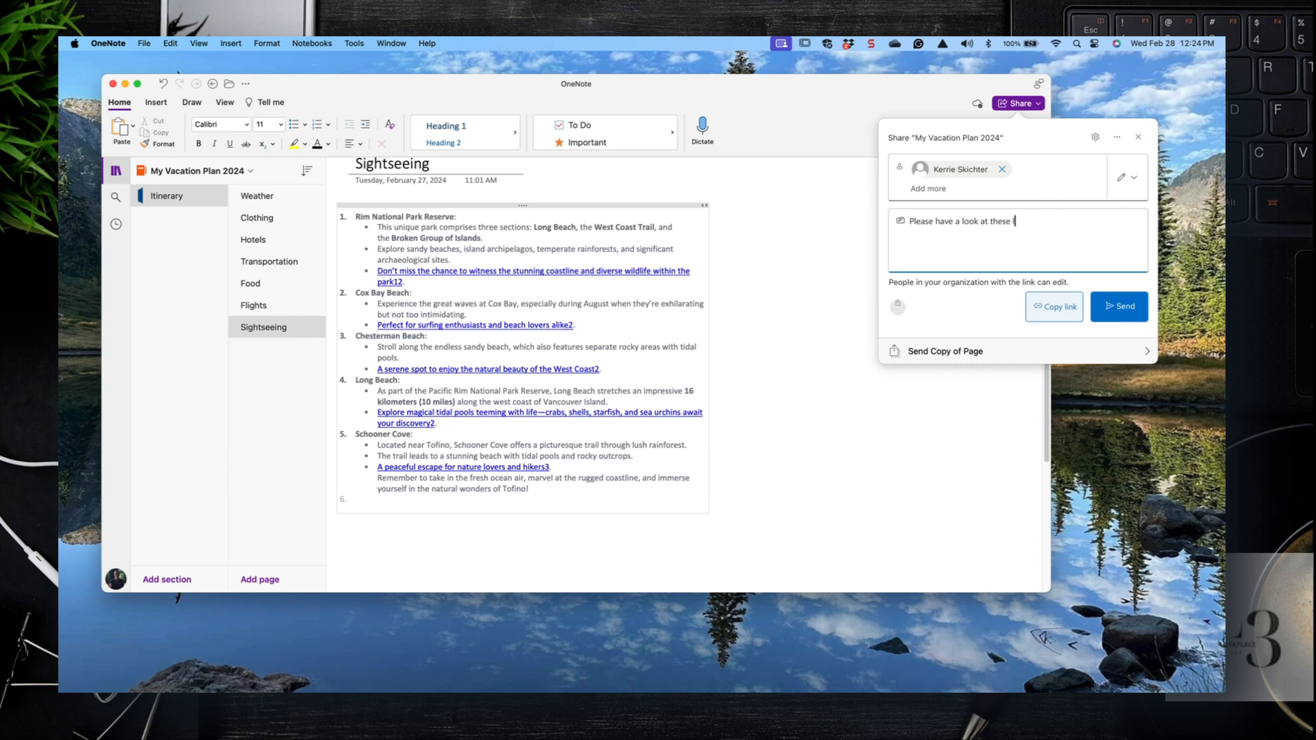
text(locations)
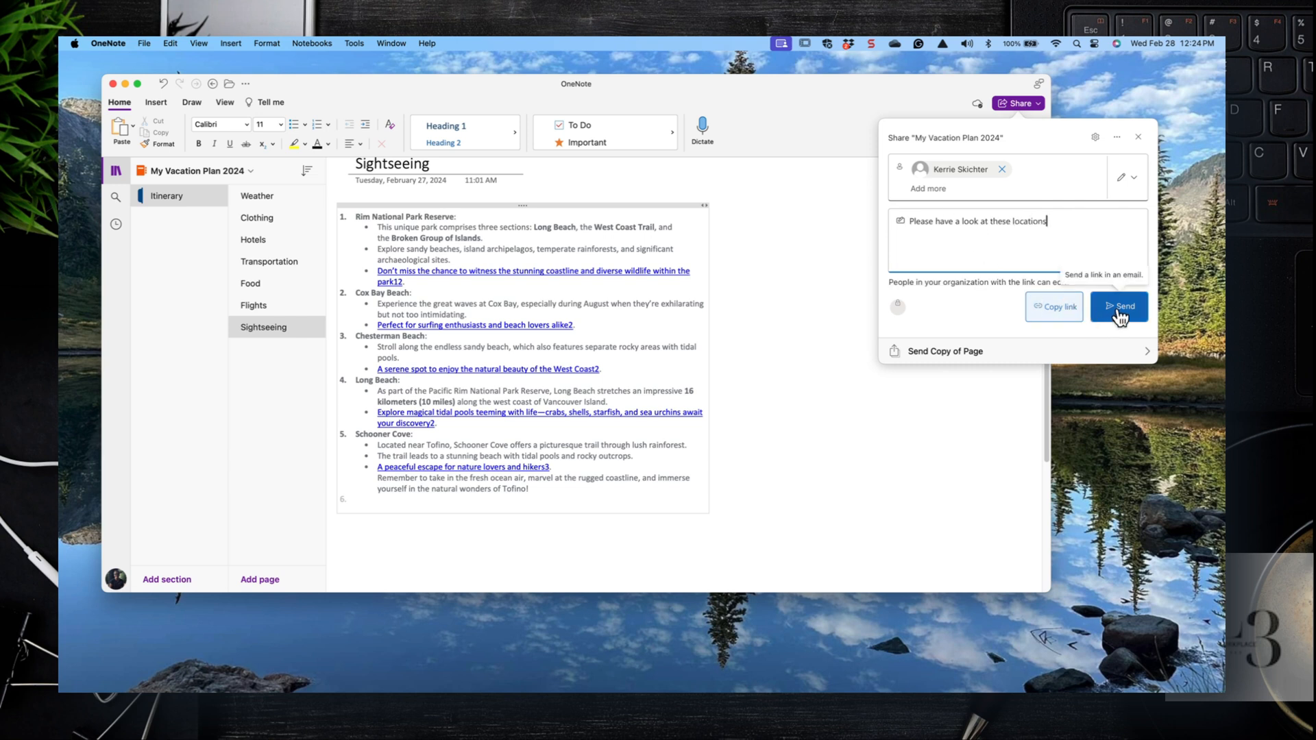
click(1124, 307)
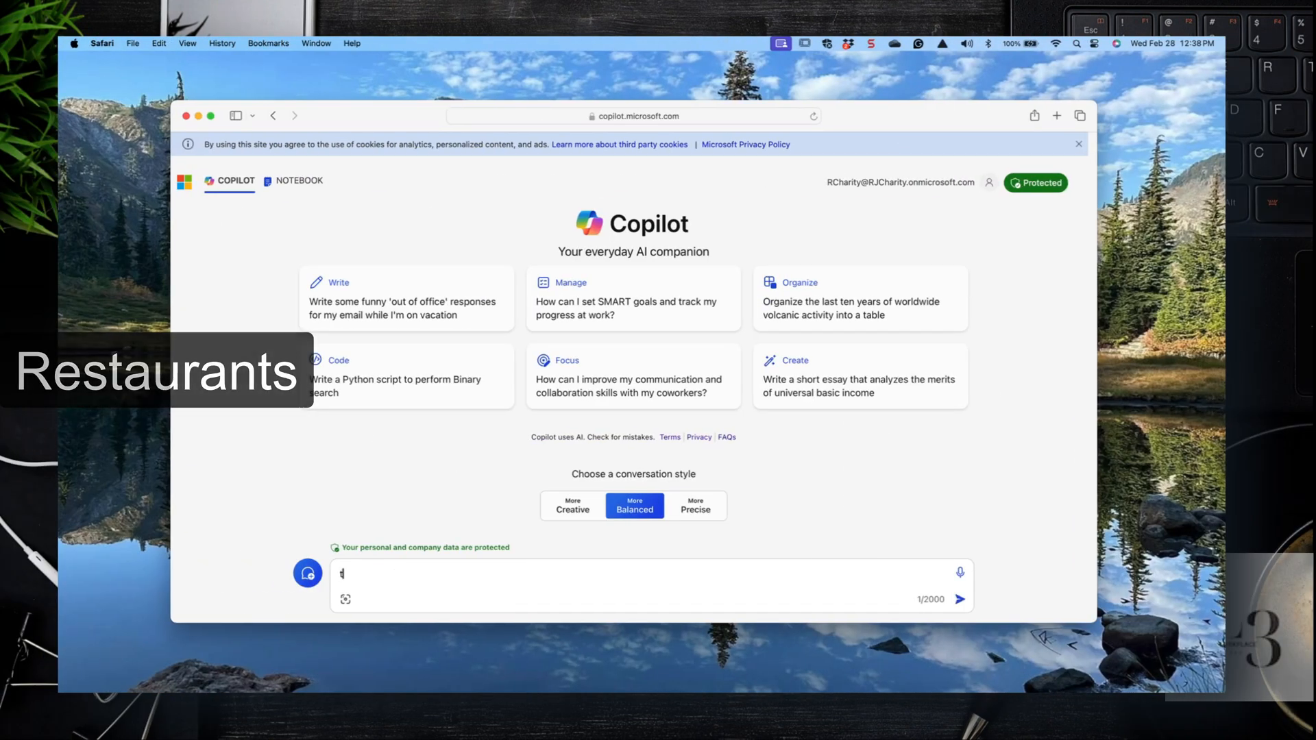
Send Copilot the query 'tofino bc restaurants'.
text(tofino bd)
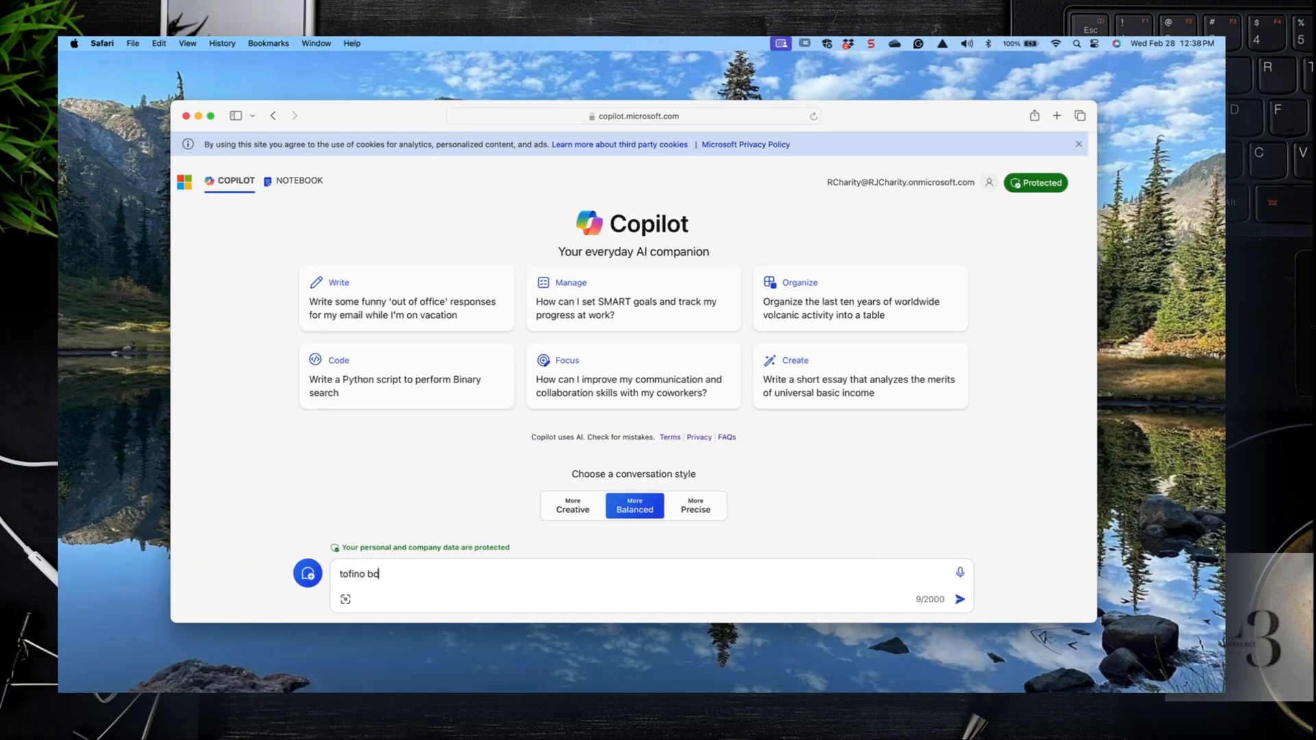
text(resta)
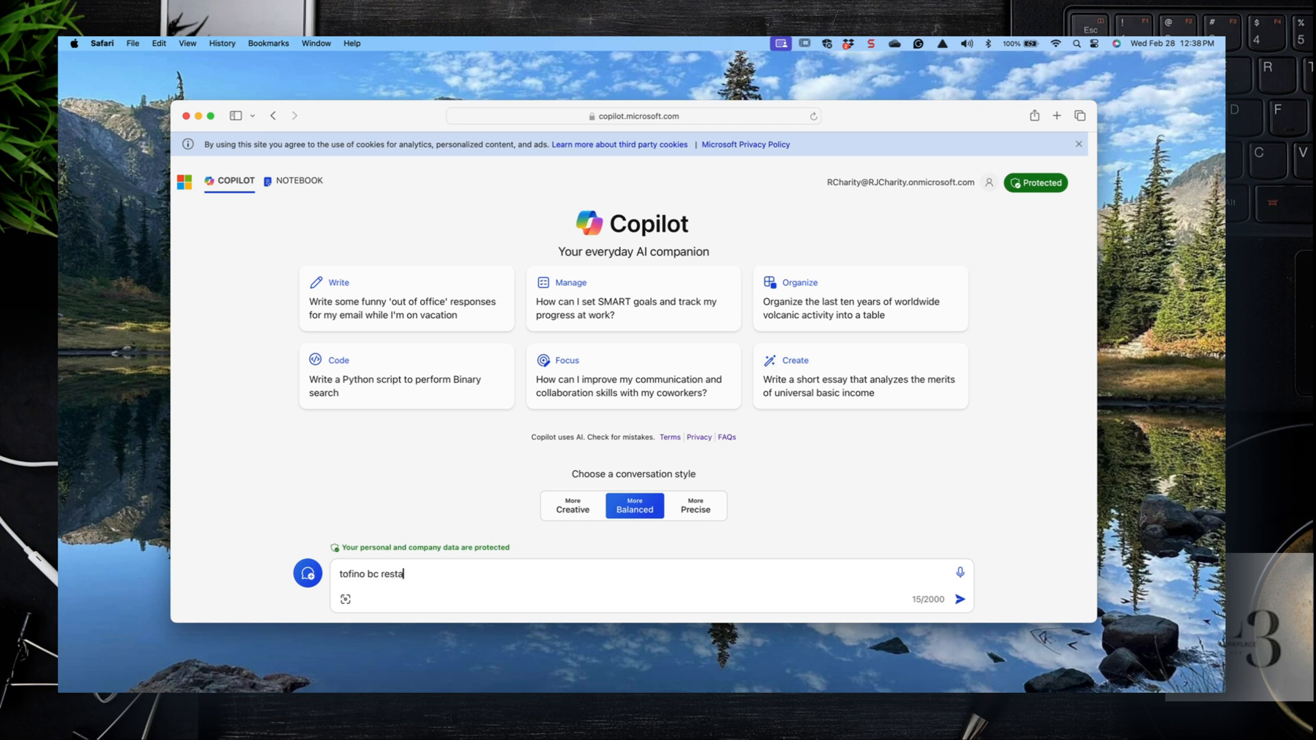
click(959, 599)
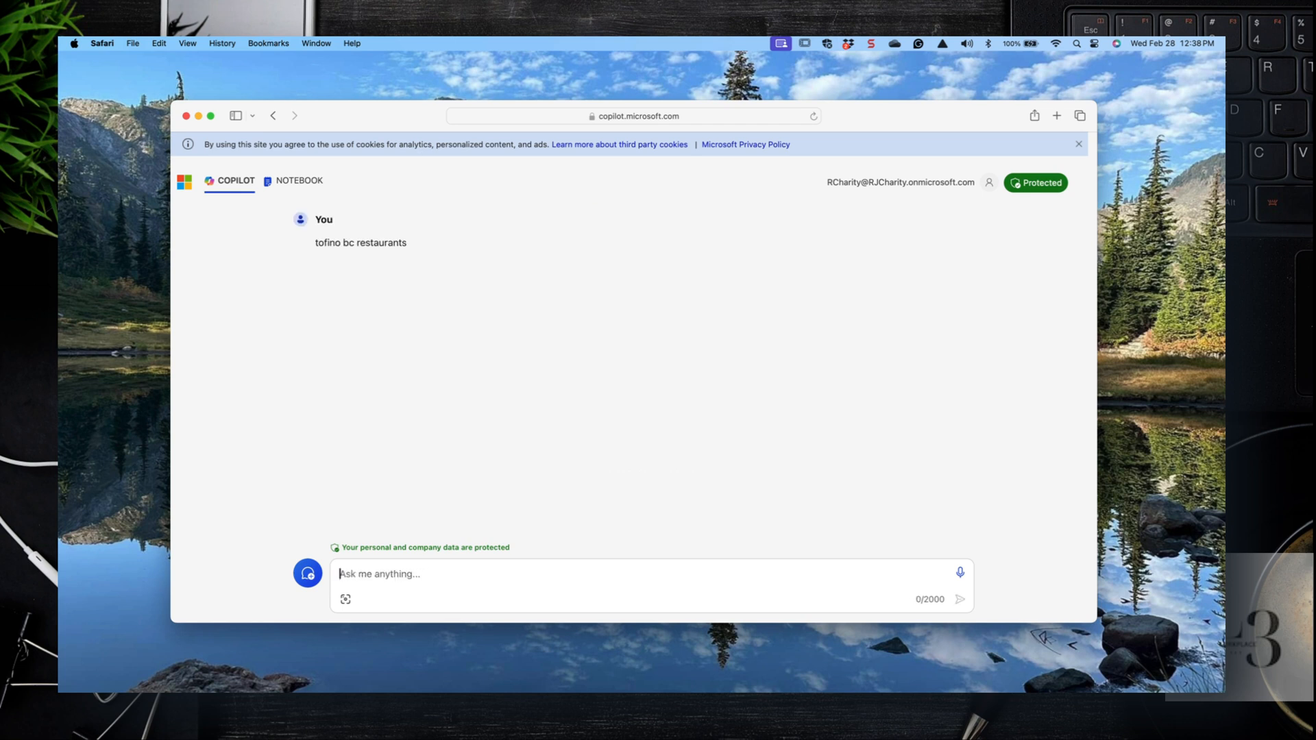